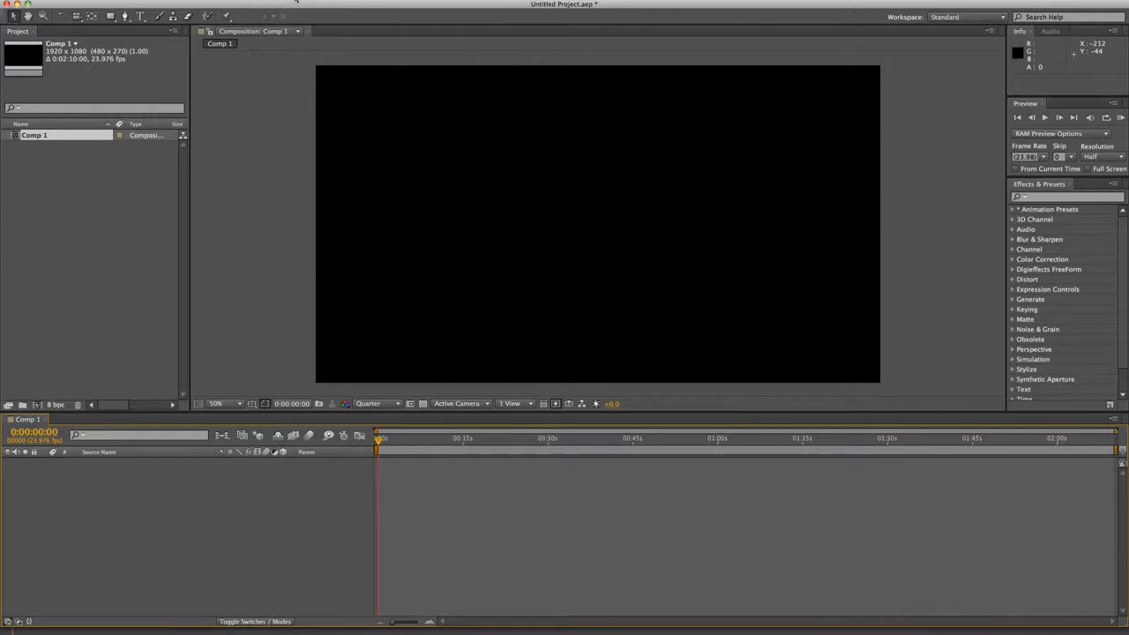
{"action": "mouse_move", "coordinate": [260, 110]}
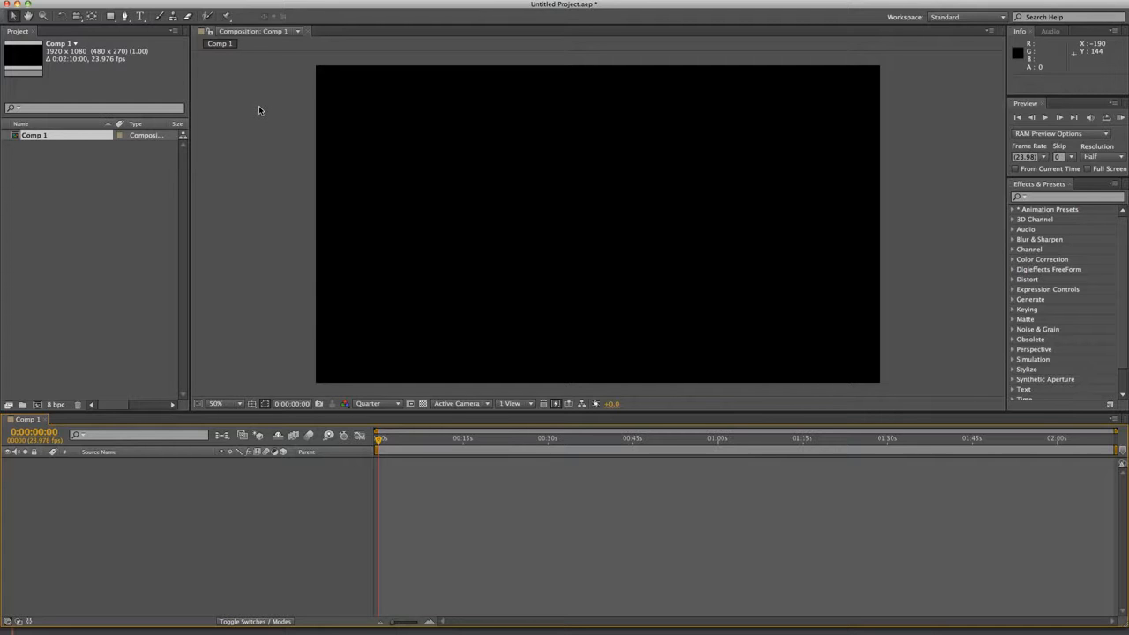
{"action": "mouse_move", "coordinate": [65, 388]}
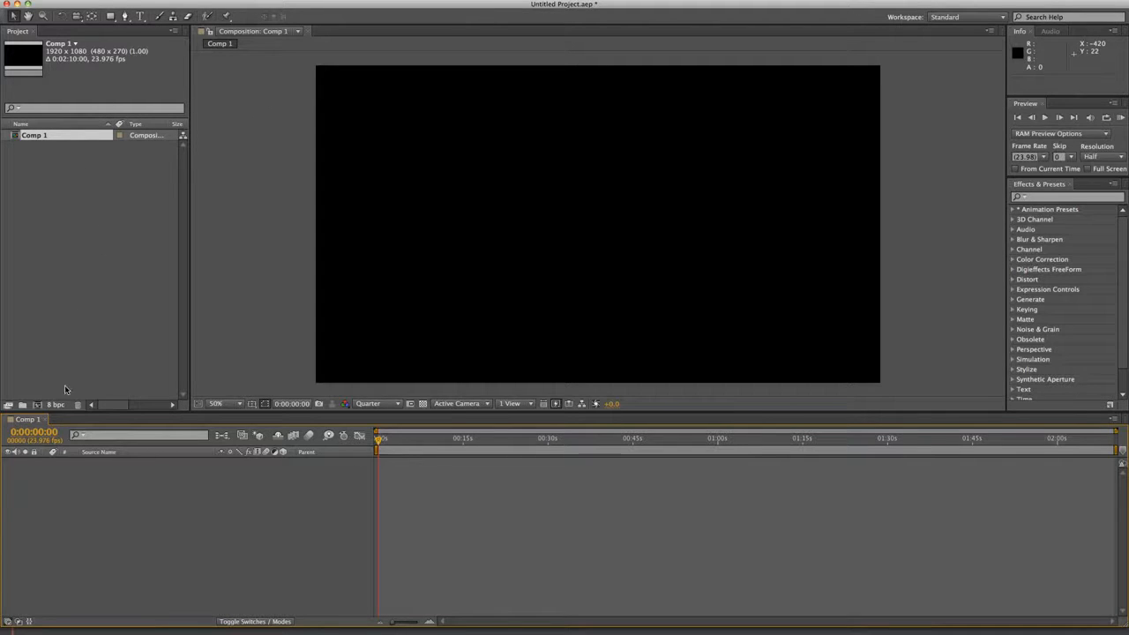
{"action": "mouse_move", "coordinate": [1055, 179]}
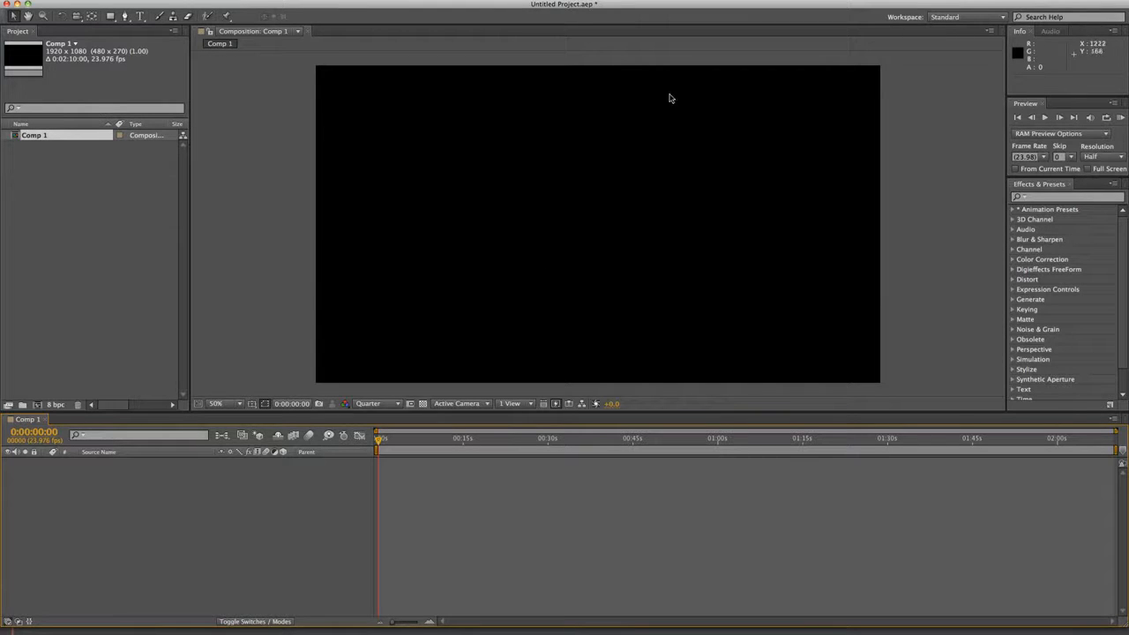
{"action": "mouse_move", "coordinate": [582, 122]}
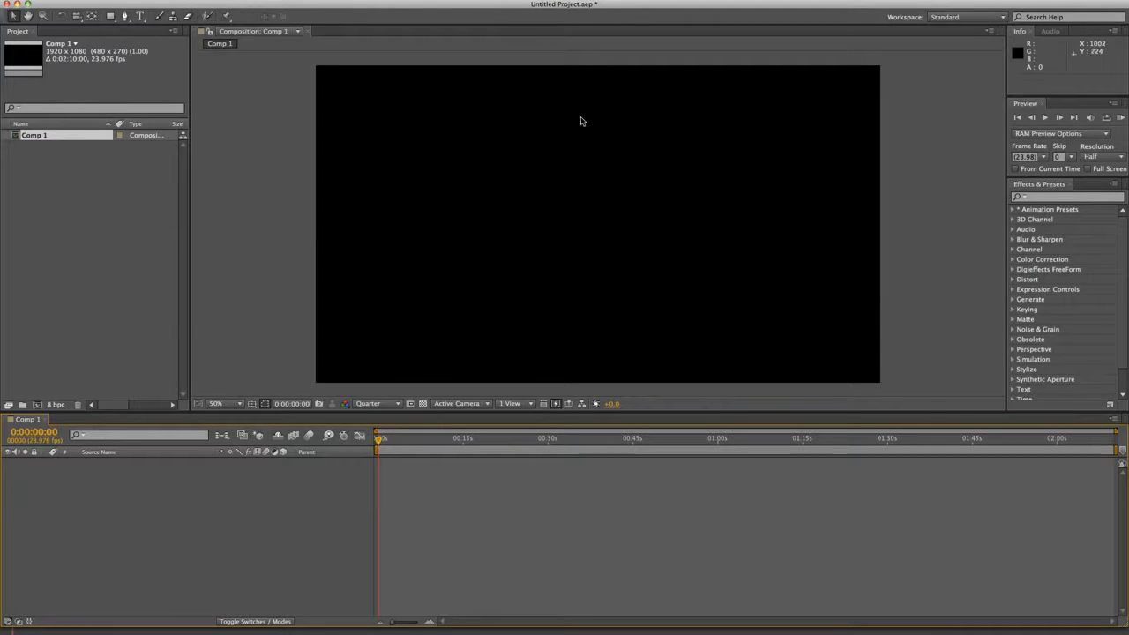
{"action": "mouse_move", "coordinate": [226, 136]}
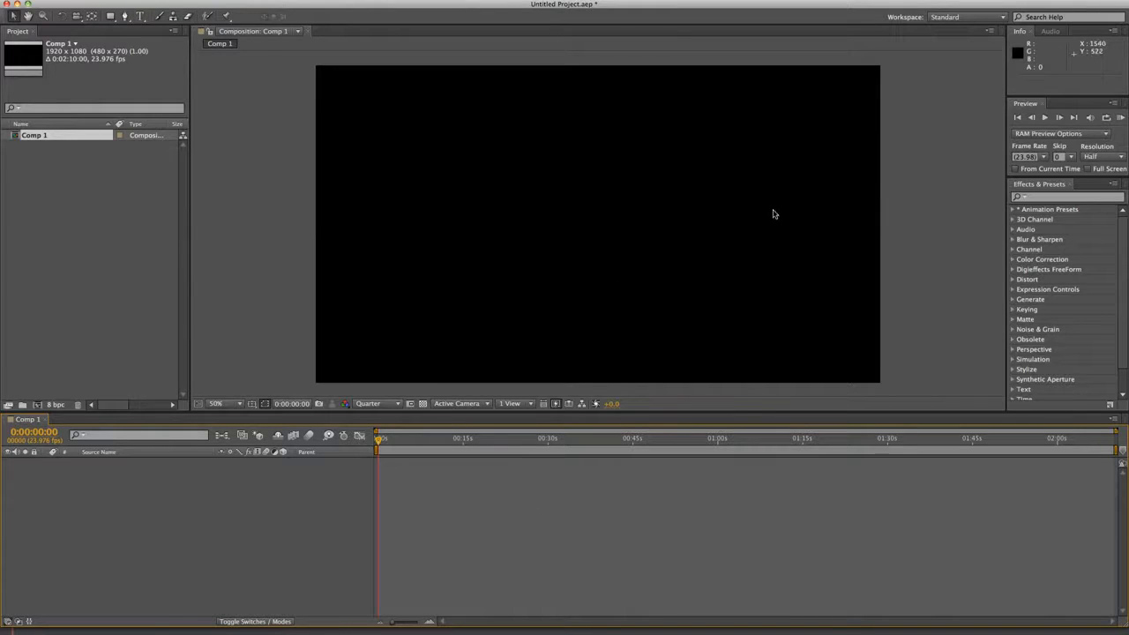
{"action": "mouse_move", "coordinate": [1062, 321]}
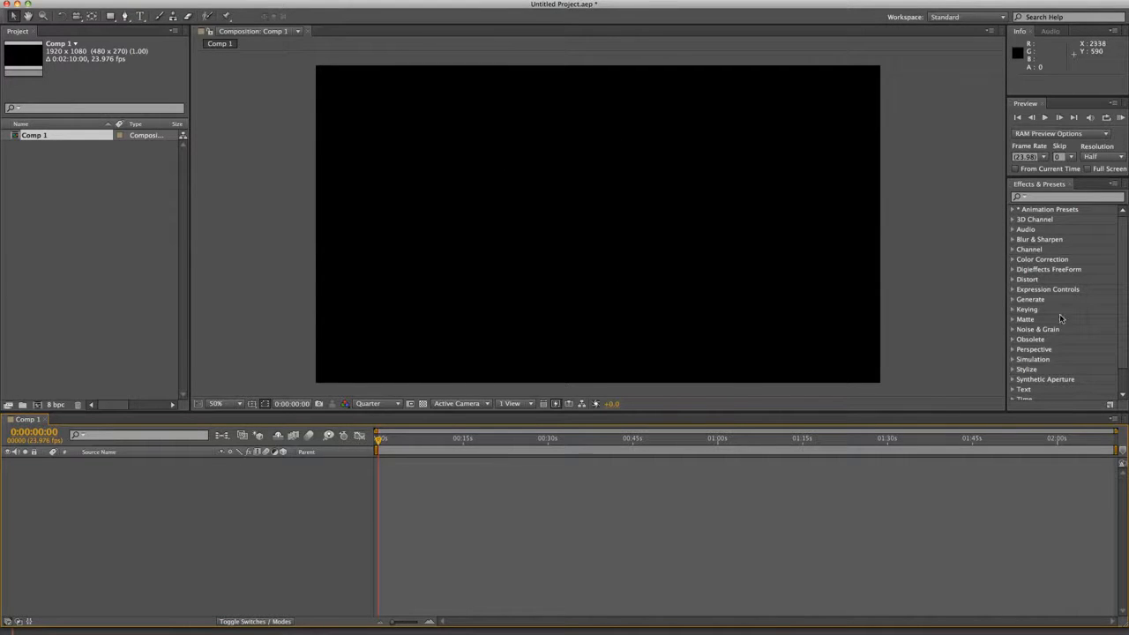
{"action": "mouse_move", "coordinate": [1040, 339]}
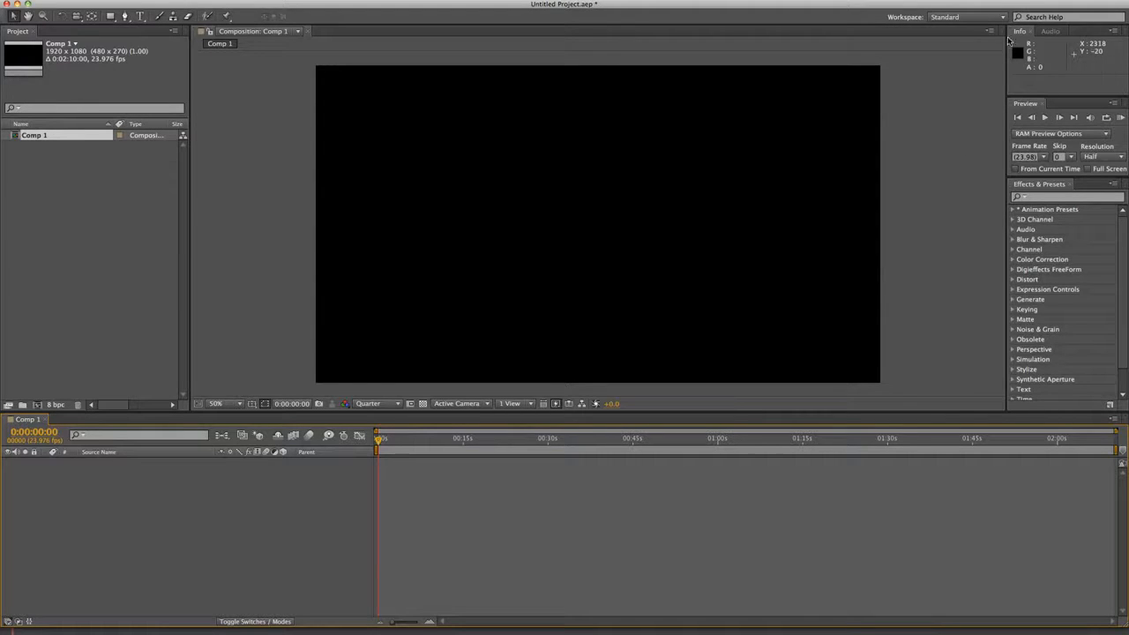
{"action": "mouse_move", "coordinate": [764, 89]}
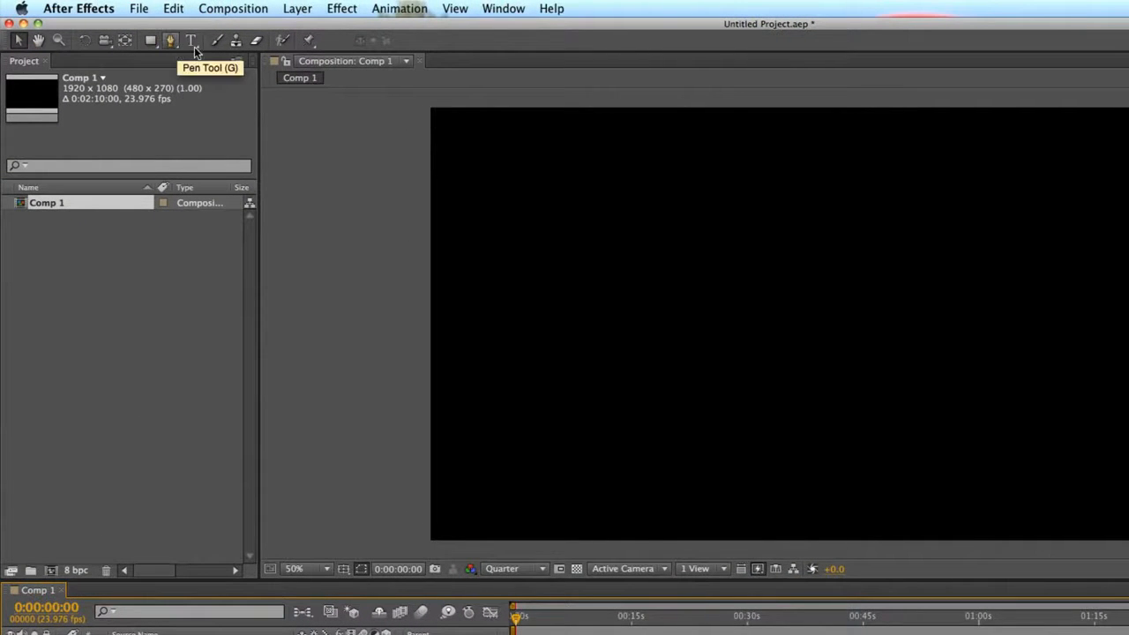
{"action": "mouse_move", "coordinate": [74, 55]}
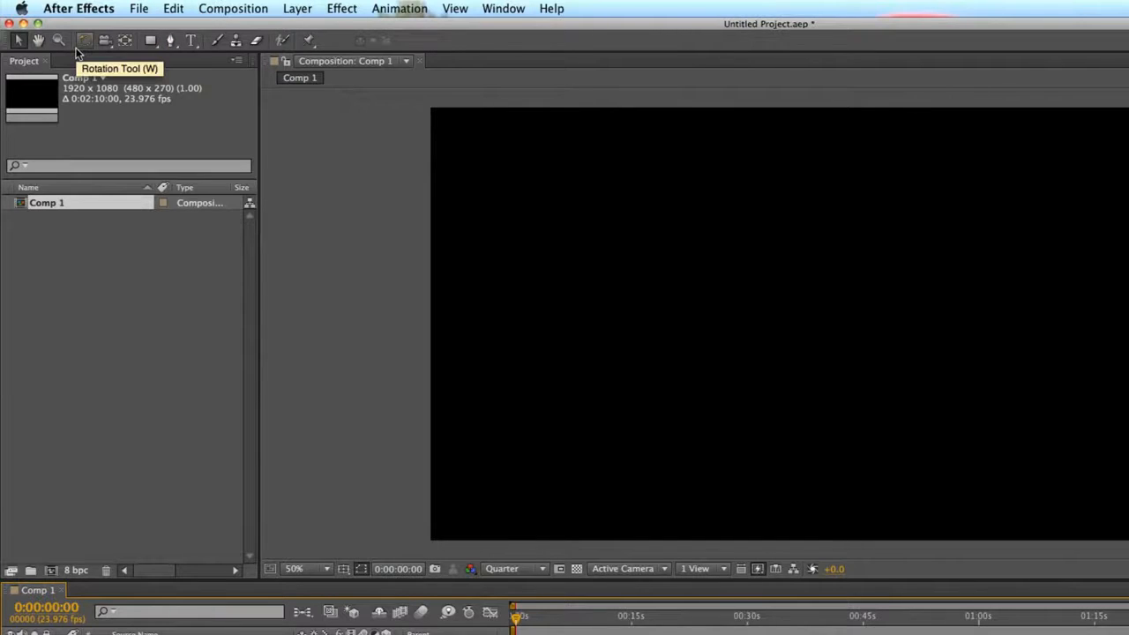
{"action": "mouse_move", "coordinate": [7, 42]}
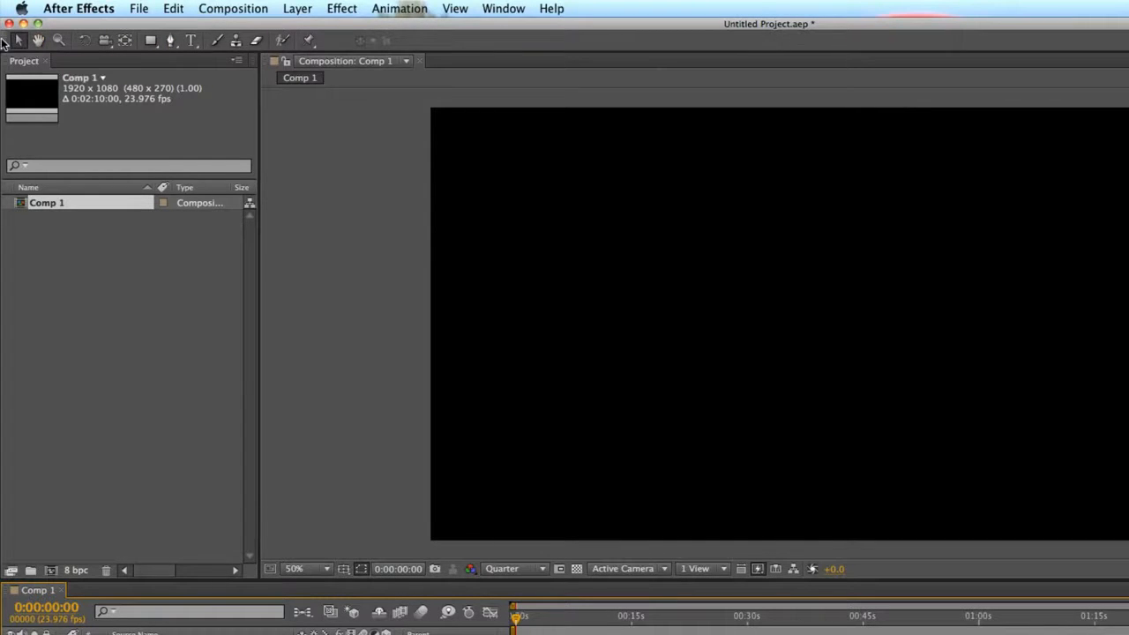
{"action": "mouse_move", "coordinate": [113, 31]}
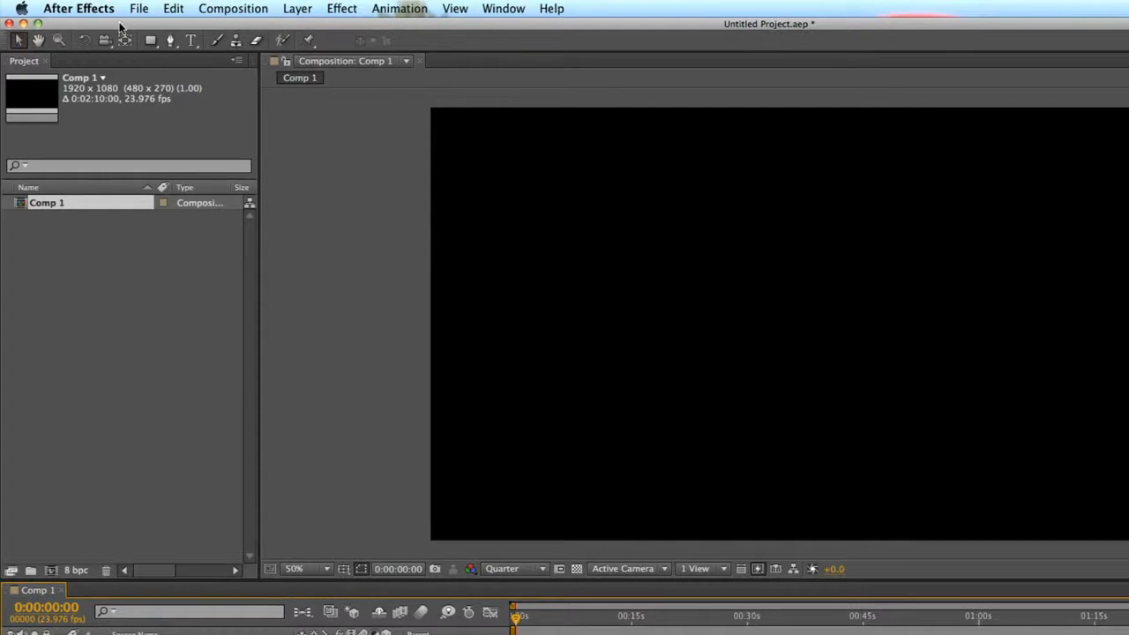
{"action": "mouse_move", "coordinate": [15, 42]}
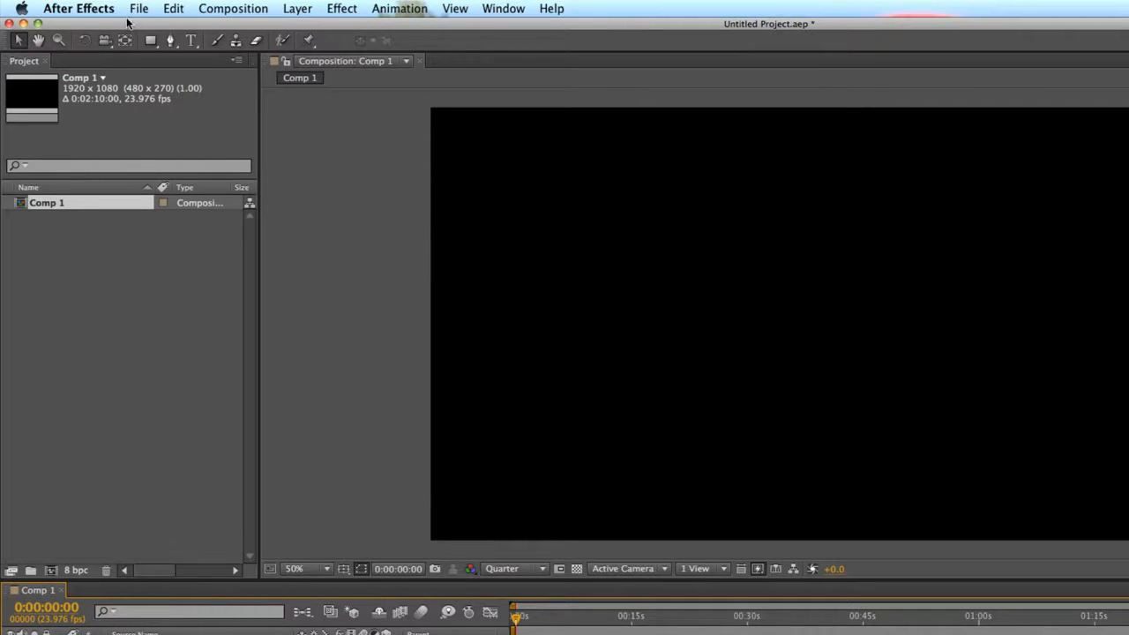
{"action": "mouse_move", "coordinate": [37, 42]}
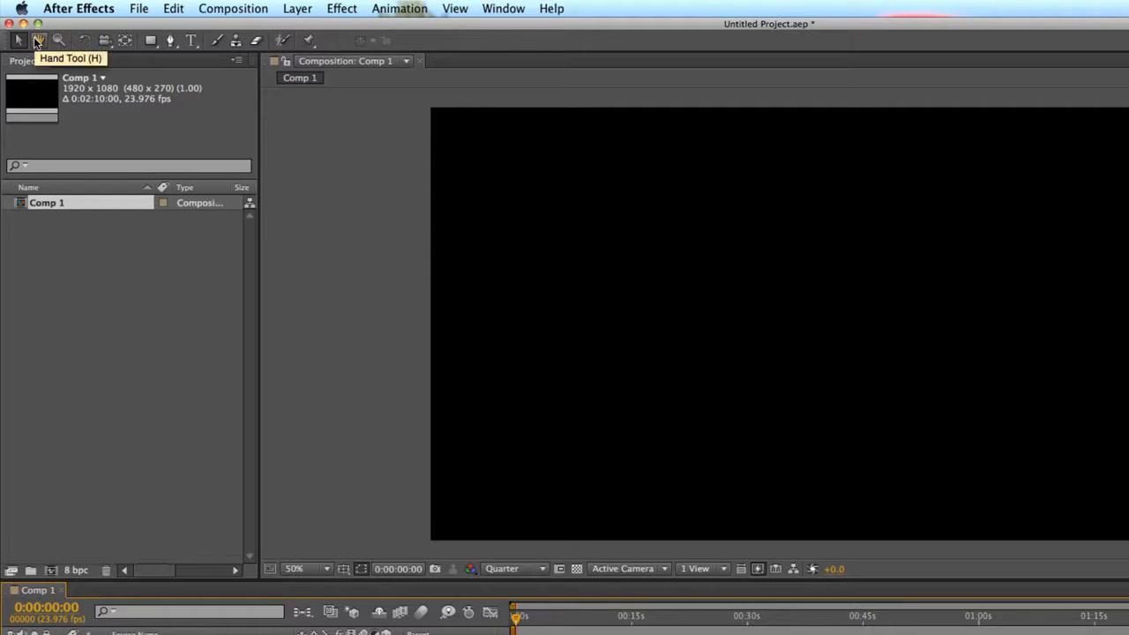
{"action": "mouse_move", "coordinate": [20, 42]}
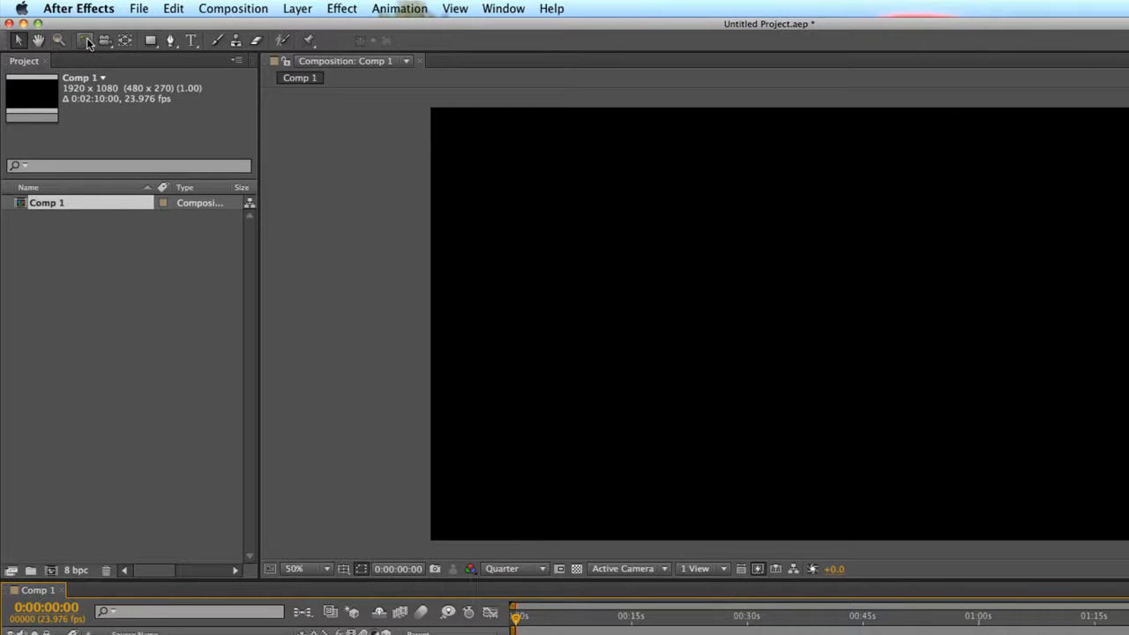
{"action": "mouse_move", "coordinate": [102, 43]}
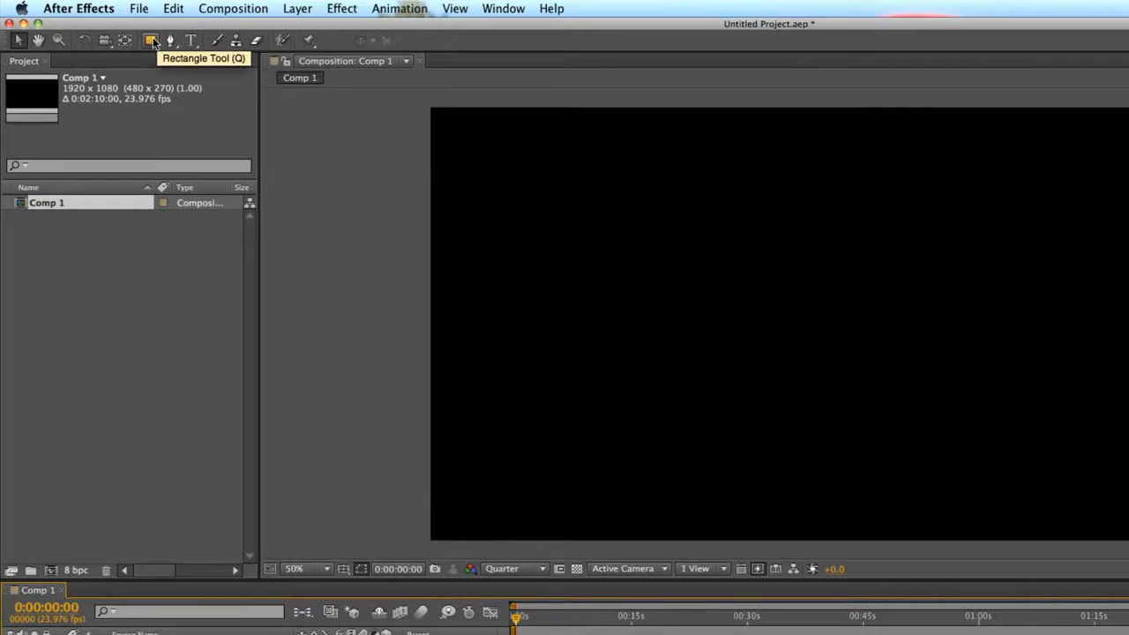
{"action": "mouse_move", "coordinate": [282, 40]}
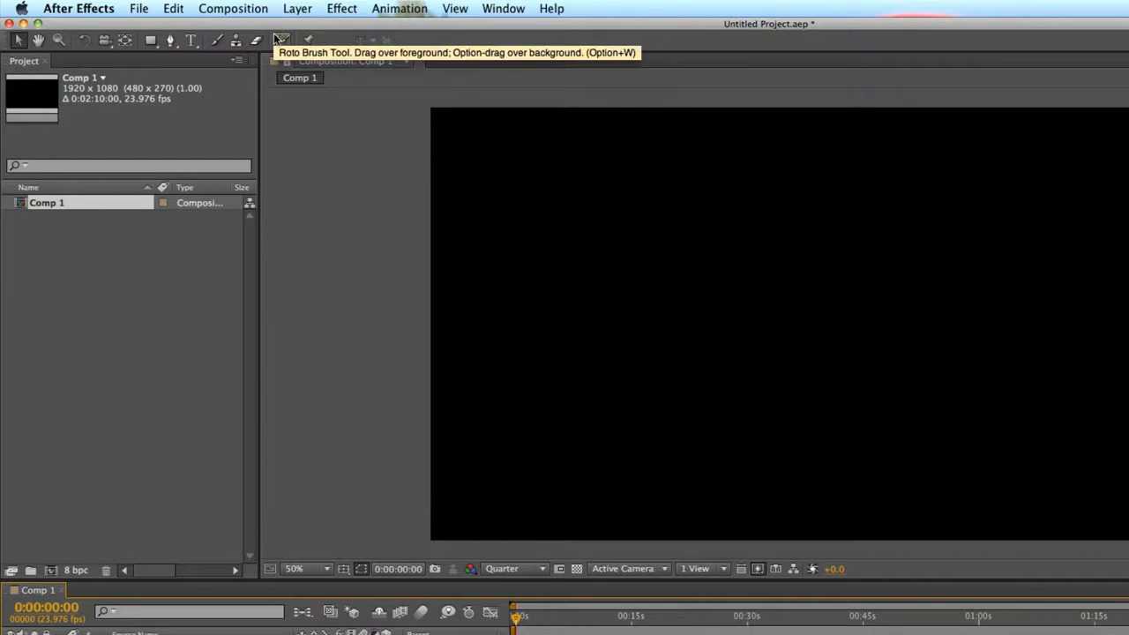
{"action": "mouse_move", "coordinate": [290, 42]}
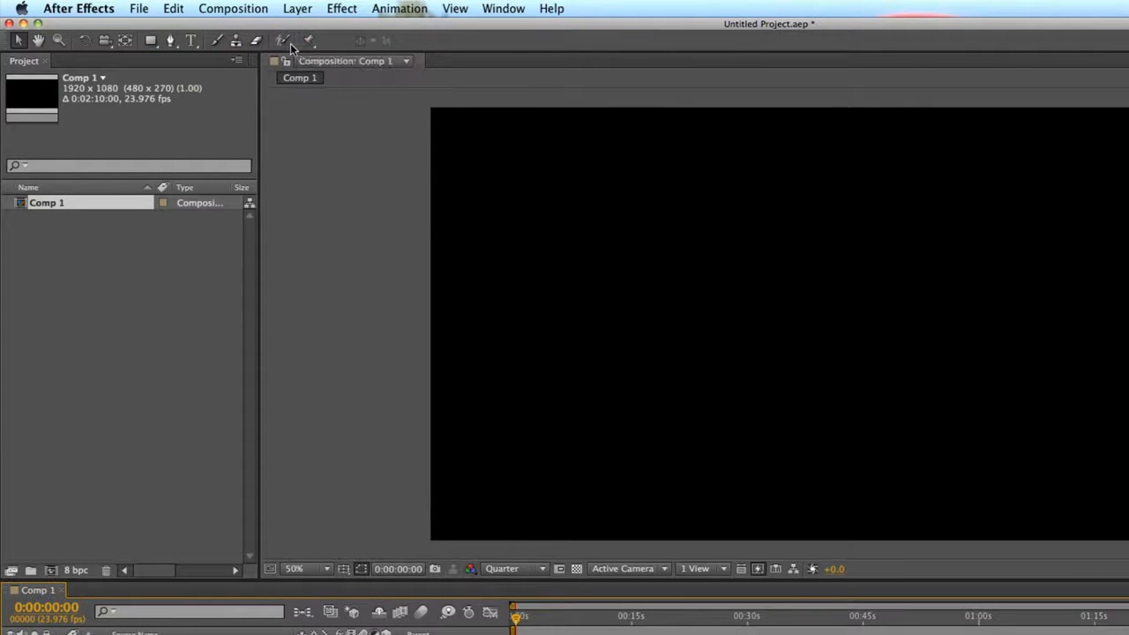
{"action": "mouse_move", "coordinate": [283, 42]}
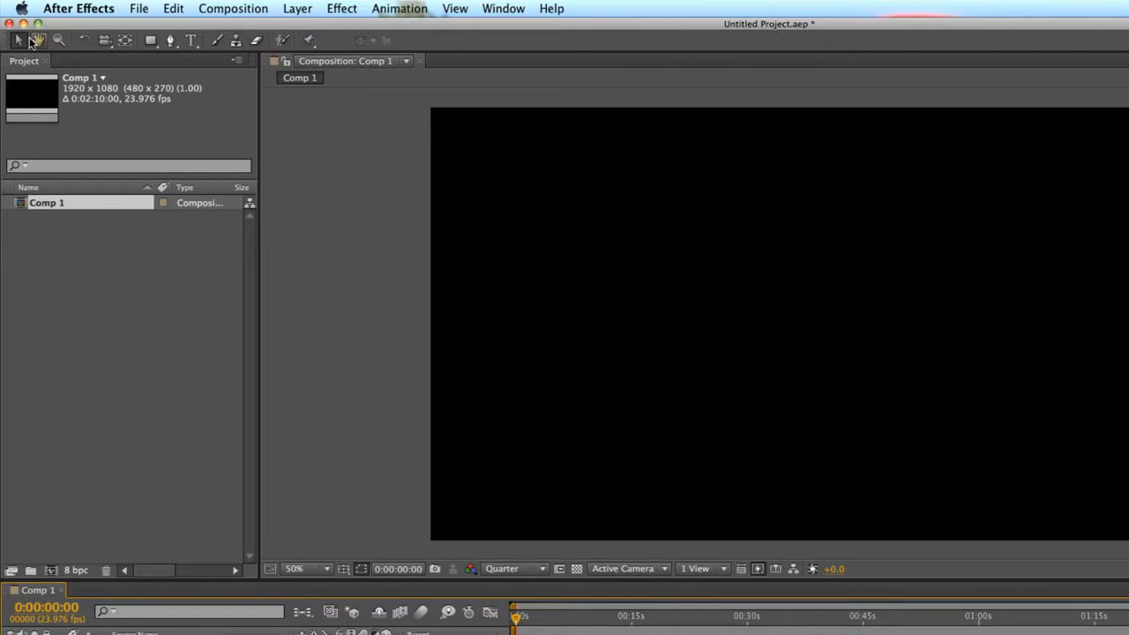
{"action": "mouse_move", "coordinate": [37, 41]}
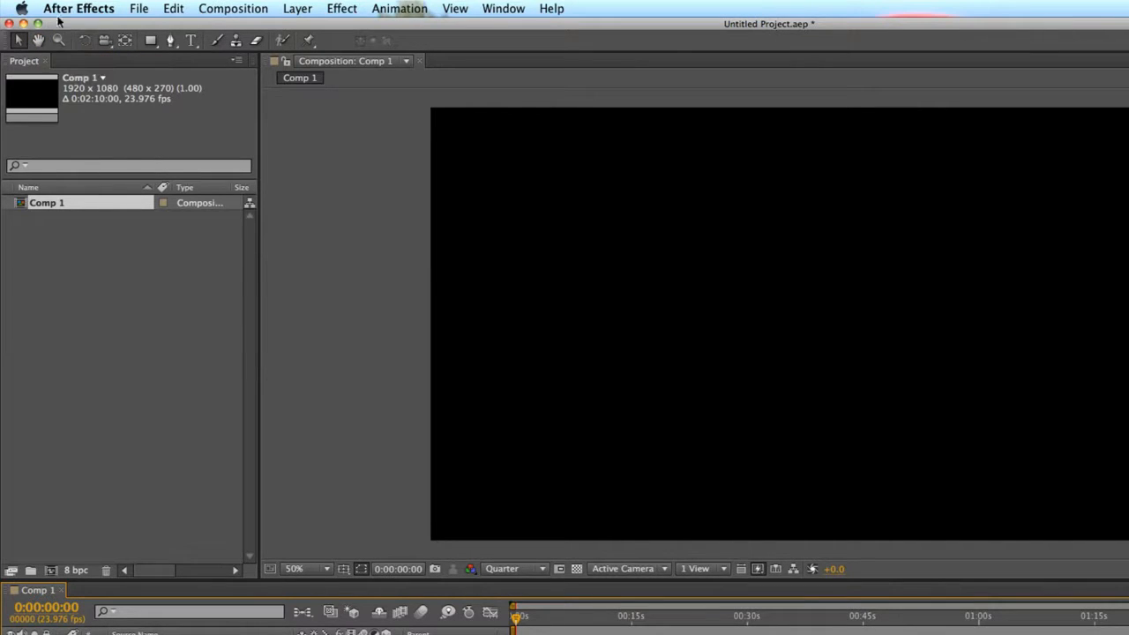
{"action": "mouse_move", "coordinate": [296, 244]}
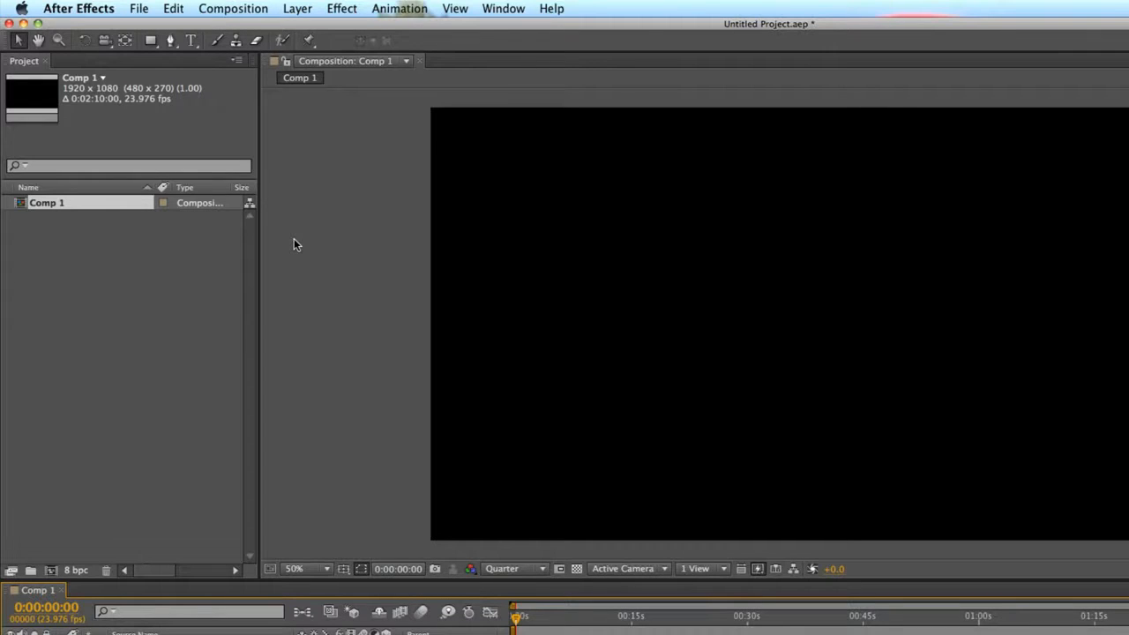
{"action": "mouse_move", "coordinate": [57, 244]}
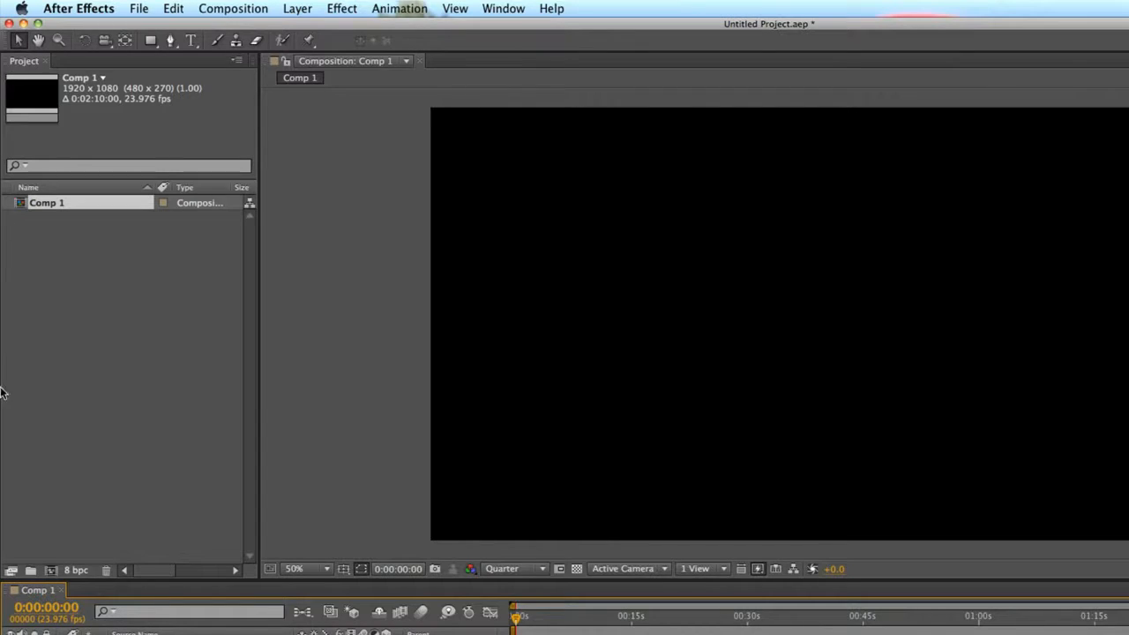
{"action": "mouse_move", "coordinate": [81, 404]}
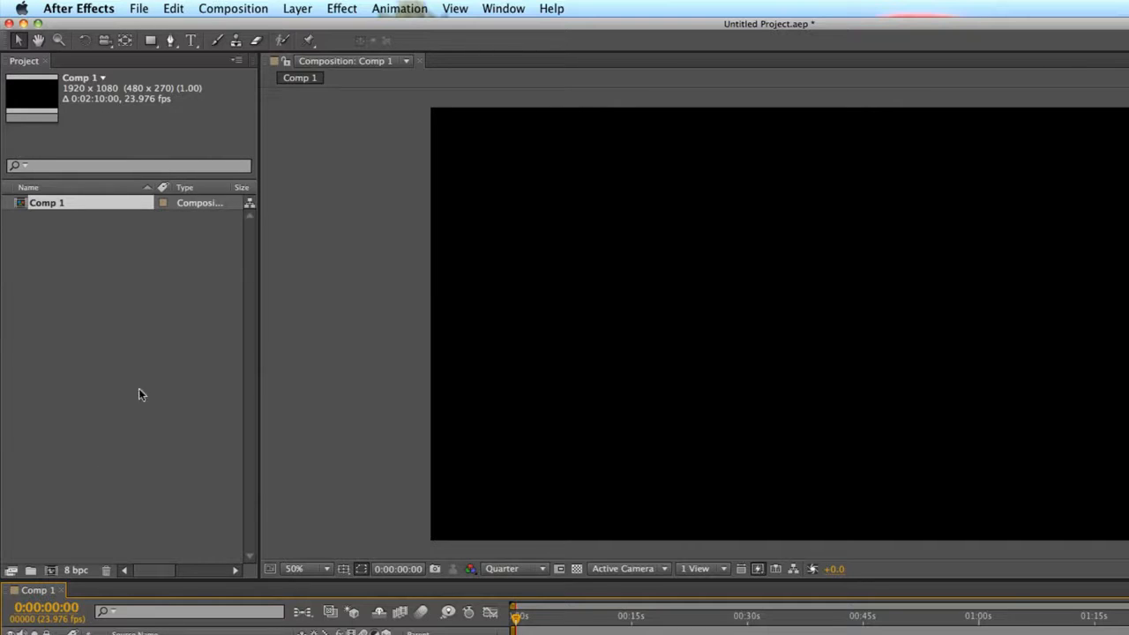
{"action": "mouse_move", "coordinate": [127, 339]}
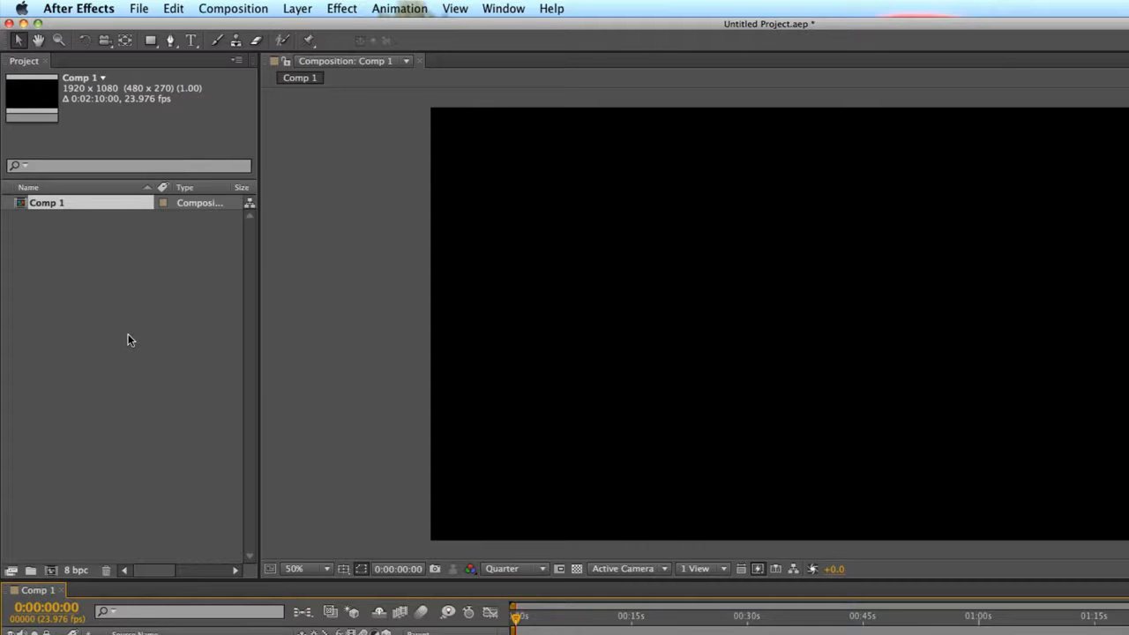
{"action": "mouse_move", "coordinate": [124, 538]}
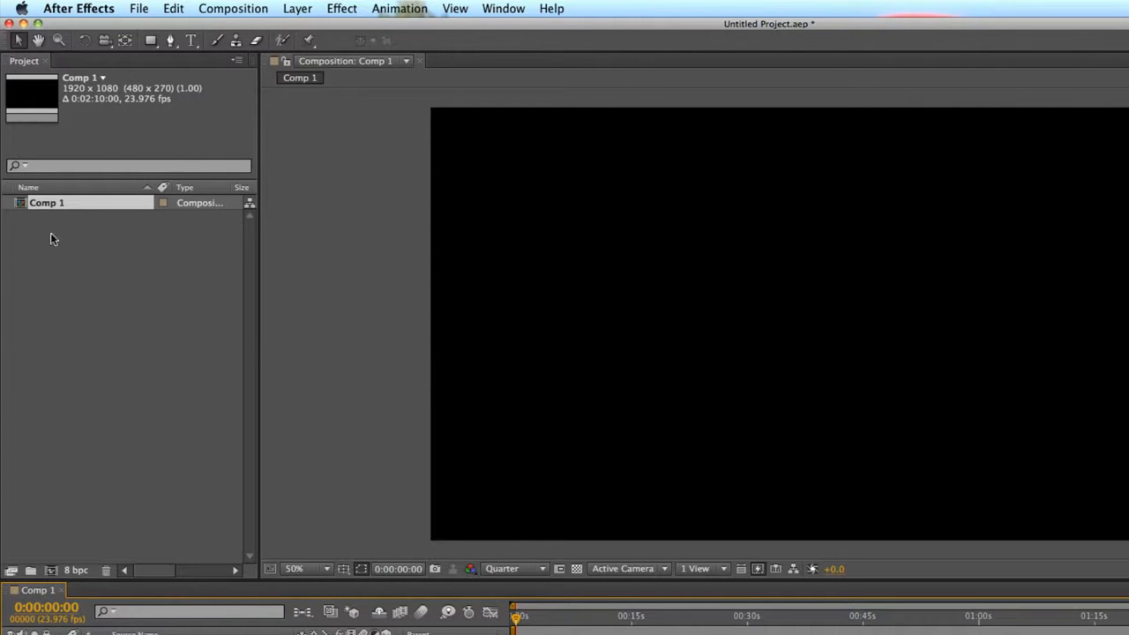
{"action": "mouse_move", "coordinate": [123, 275]}
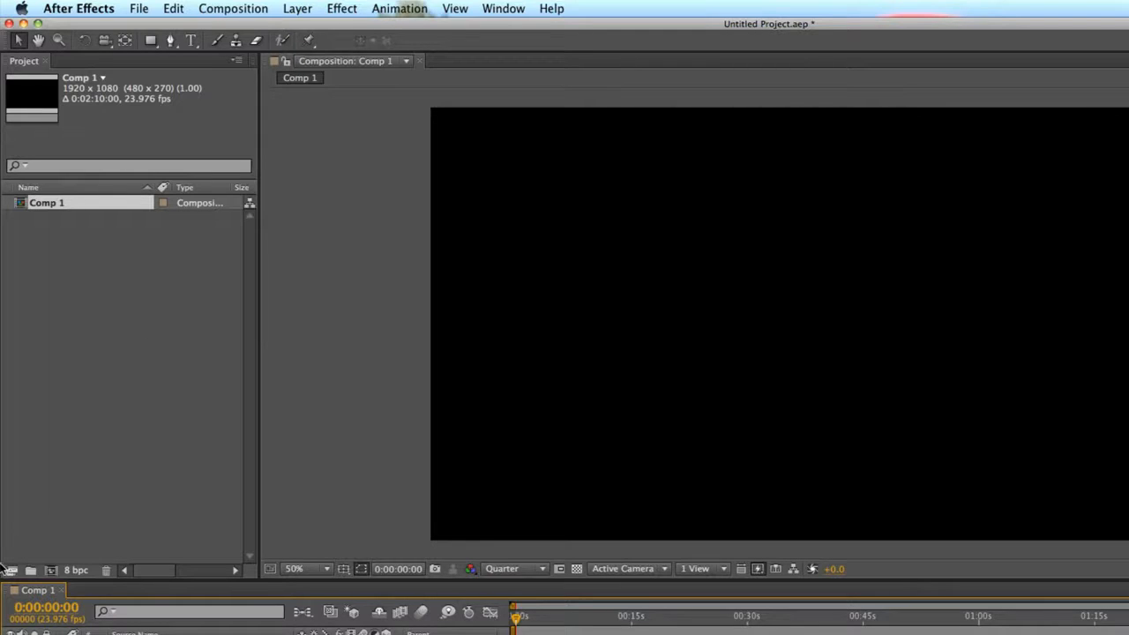
{"action": "mouse_move", "coordinate": [80, 566]}
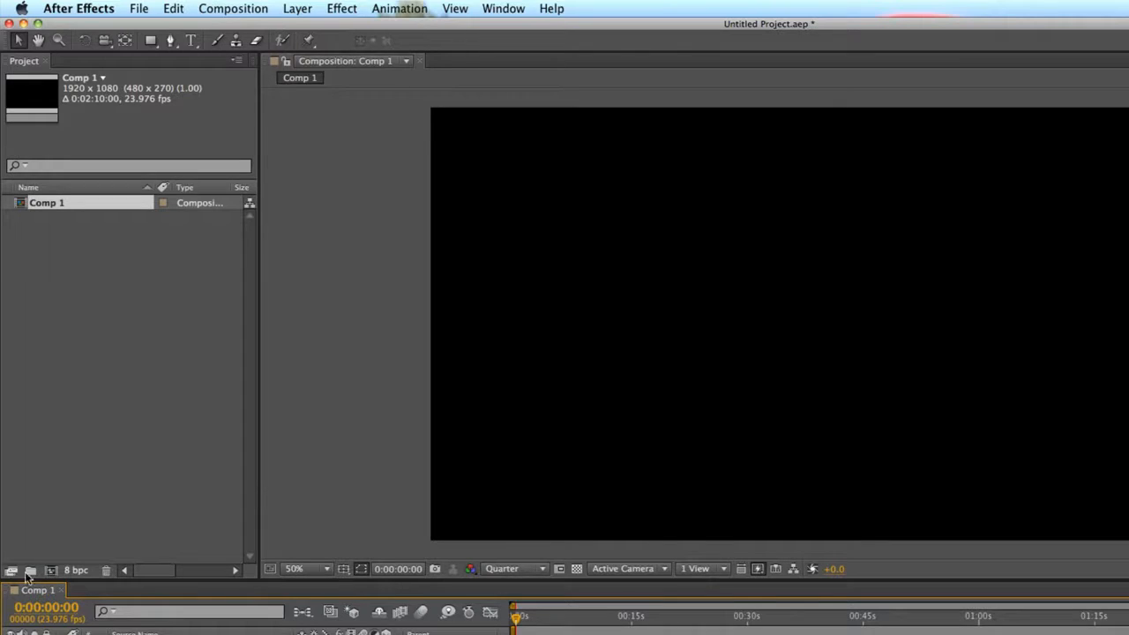
{"action": "mouse_move", "coordinate": [31, 568]}
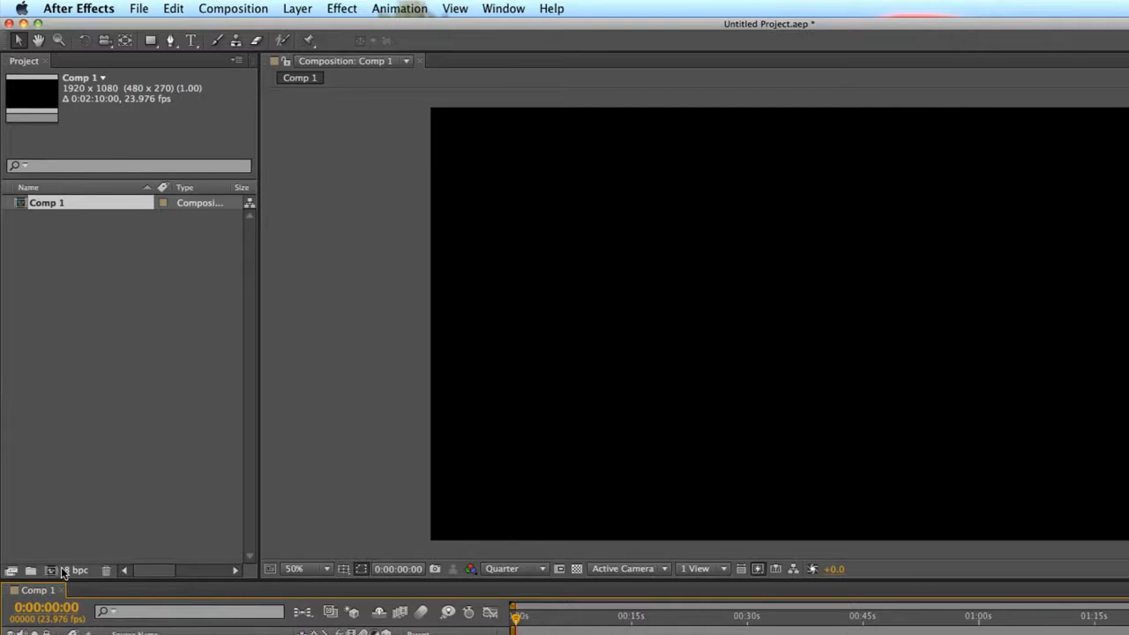
{"action": "mouse_move", "coordinate": [69, 568]}
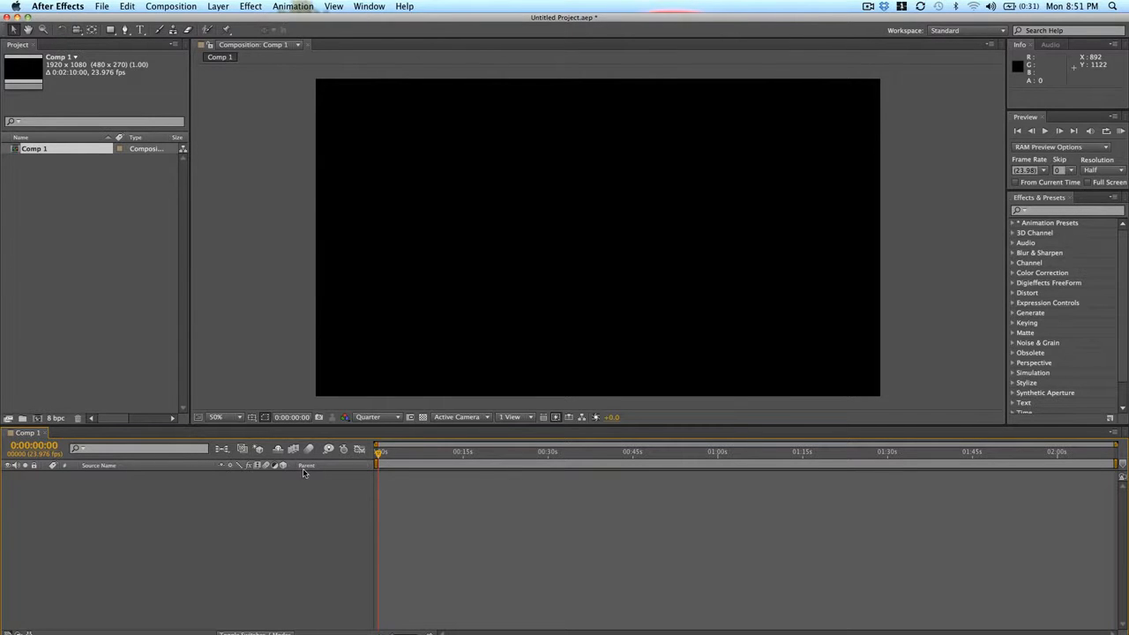
{"action": "mouse_move", "coordinate": [304, 473]}
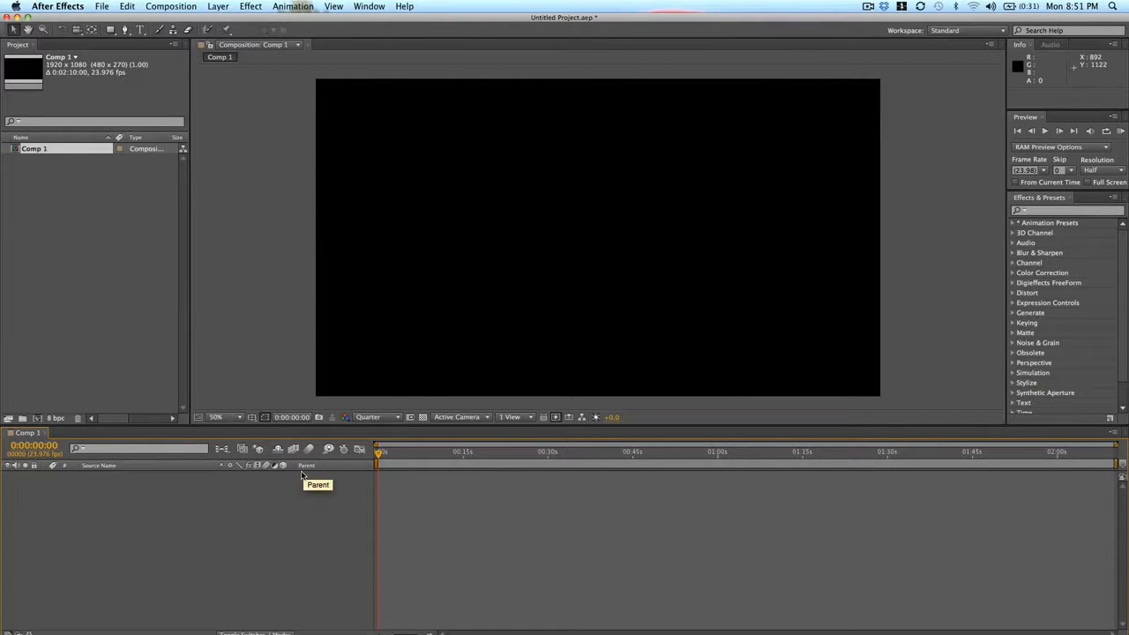
{"action": "mouse_move", "coordinate": [4, 631]}
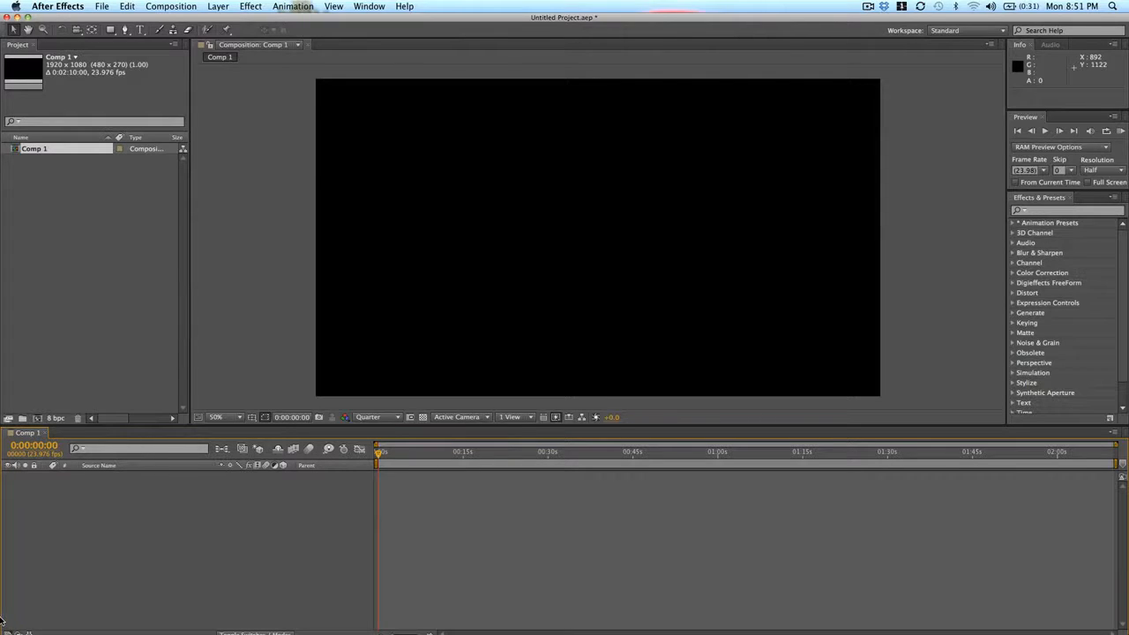
{"action": "mouse_move", "coordinate": [340, 490]}
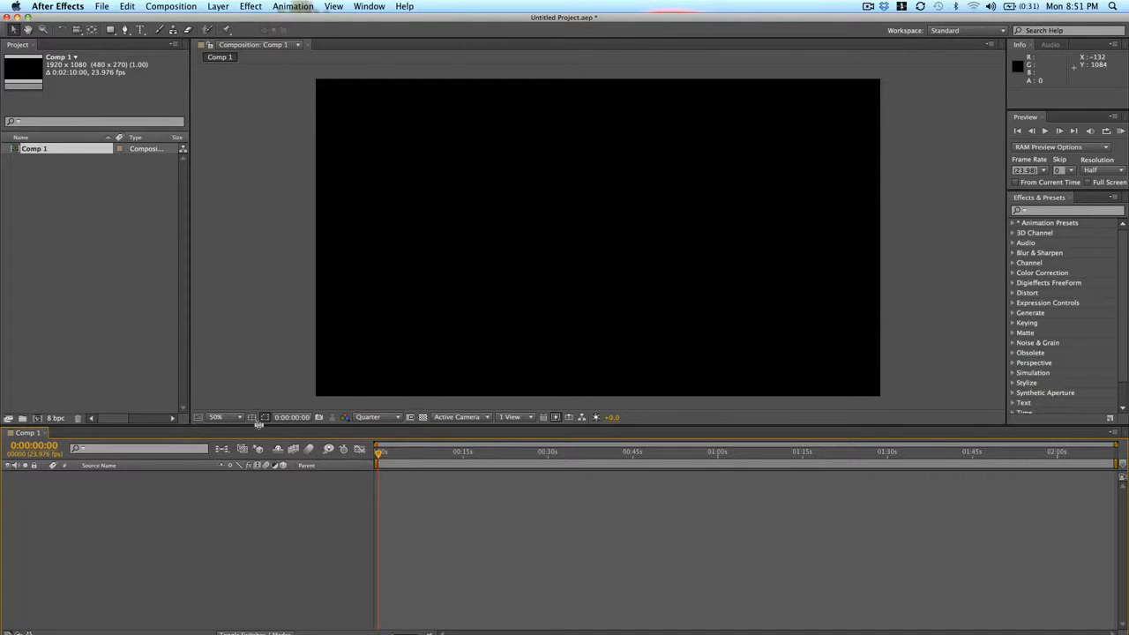
{"action": "mouse_move", "coordinate": [272, 469]}
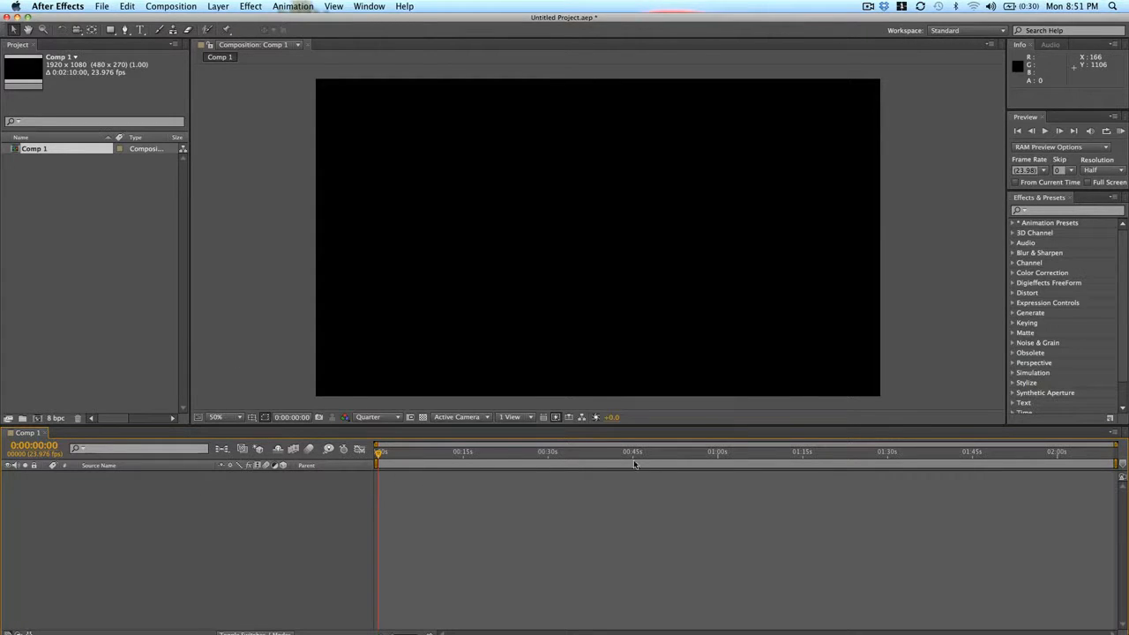
{"action": "mouse_move", "coordinate": [520, 469]}
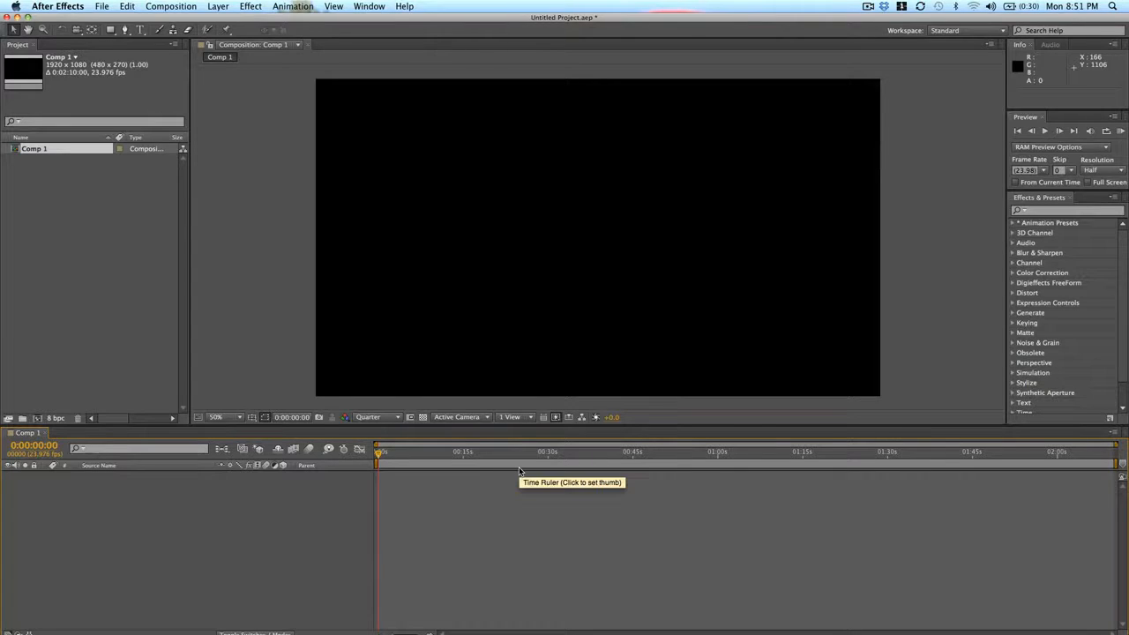
Step: Move Comp 1's current-time indicator forward to just past the 15-second mark
{"action": "left_click", "coordinate": [457, 452]}
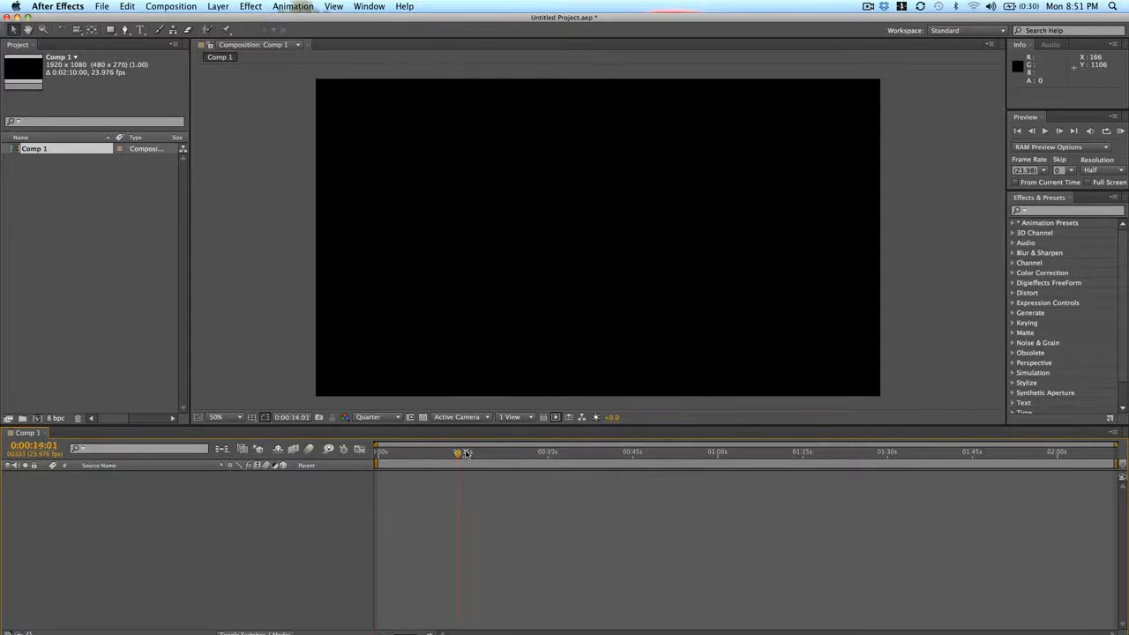
{"action": "left_click", "coordinate": [458, 452]}
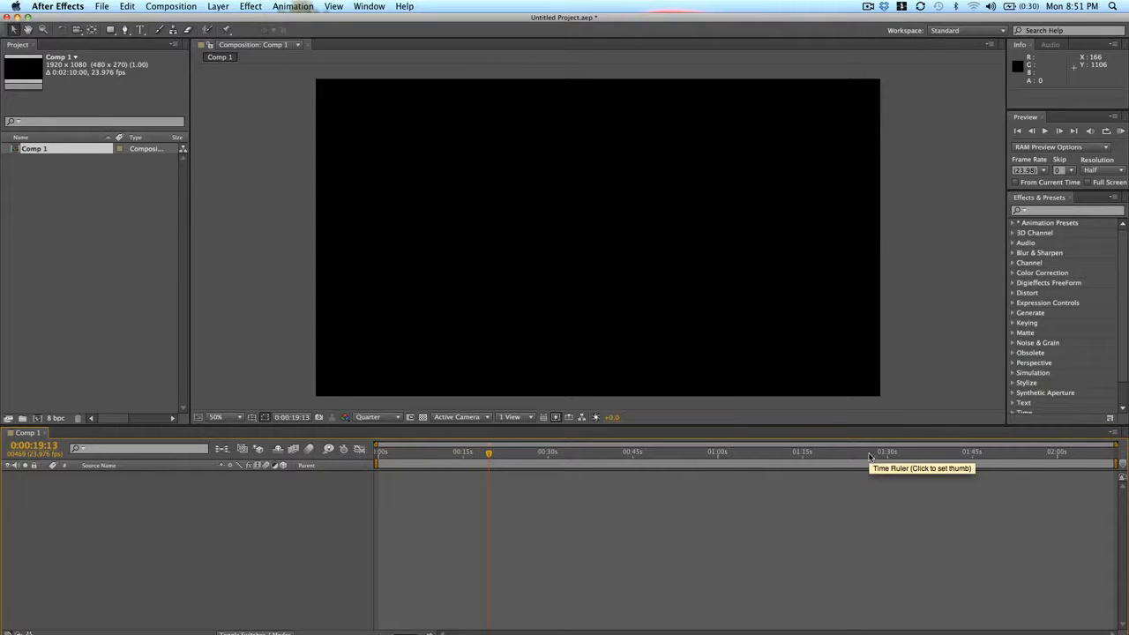
{"action": "mouse_move", "coordinate": [1072, 469]}
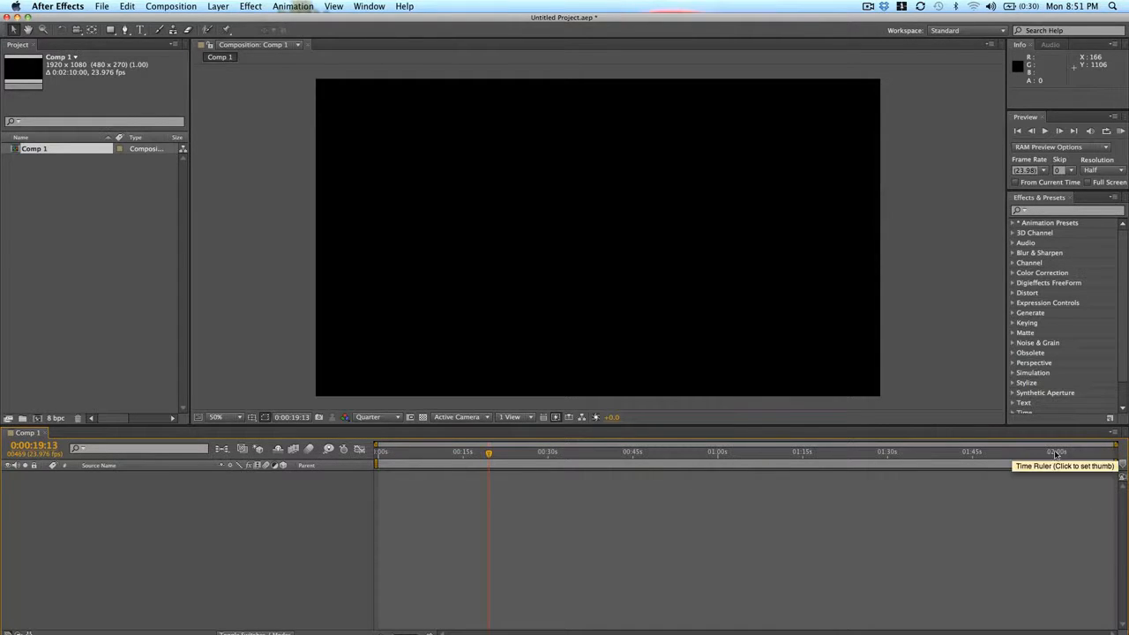
{"action": "mouse_move", "coordinate": [385, 457]}
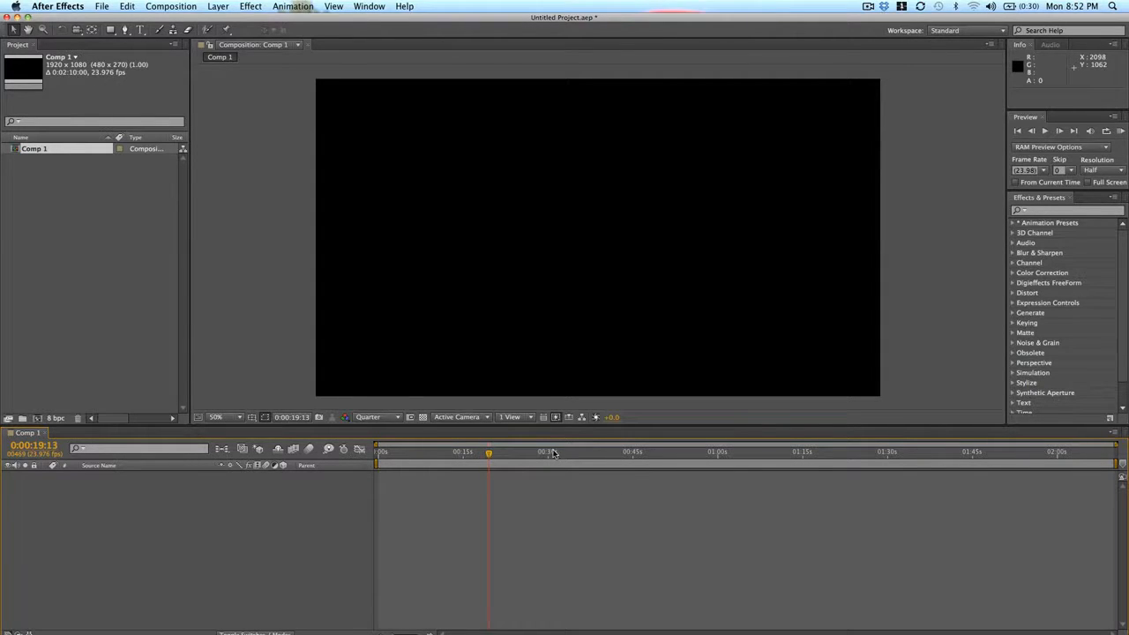
{"action": "mouse_move", "coordinate": [395, 628]}
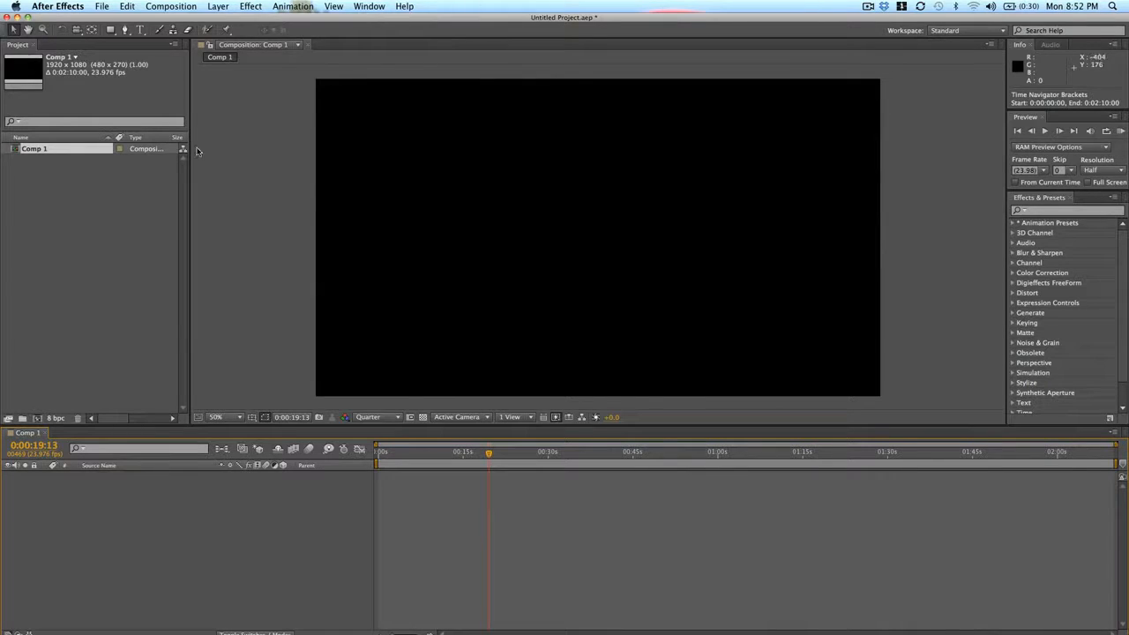
{"action": "mouse_move", "coordinate": [575, 275]}
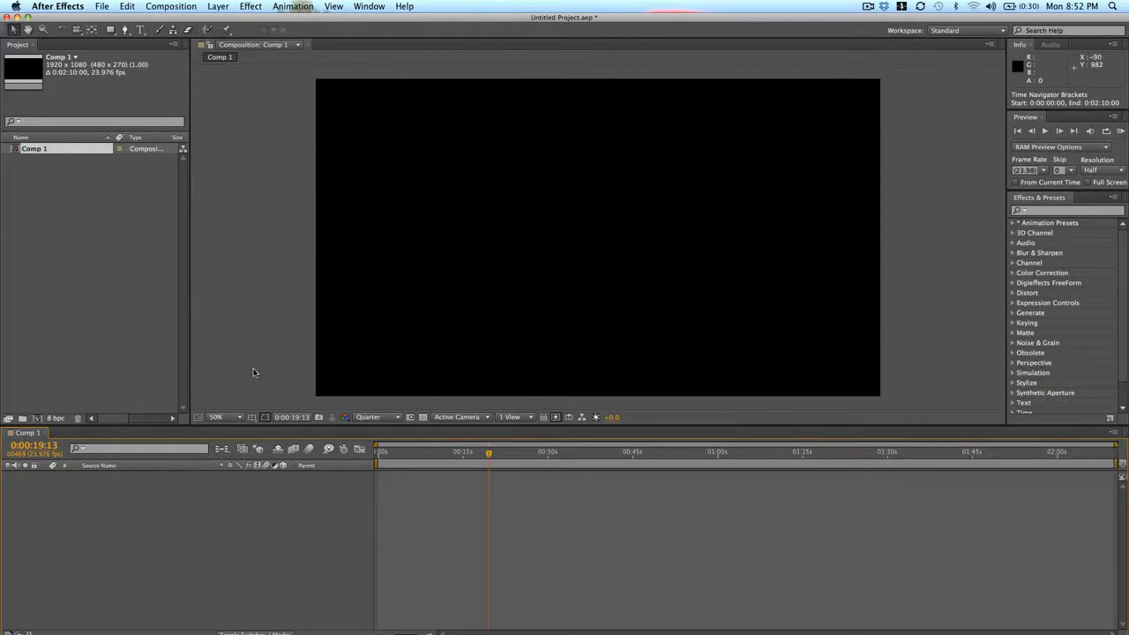
{"action": "mouse_move", "coordinate": [445, 229]}
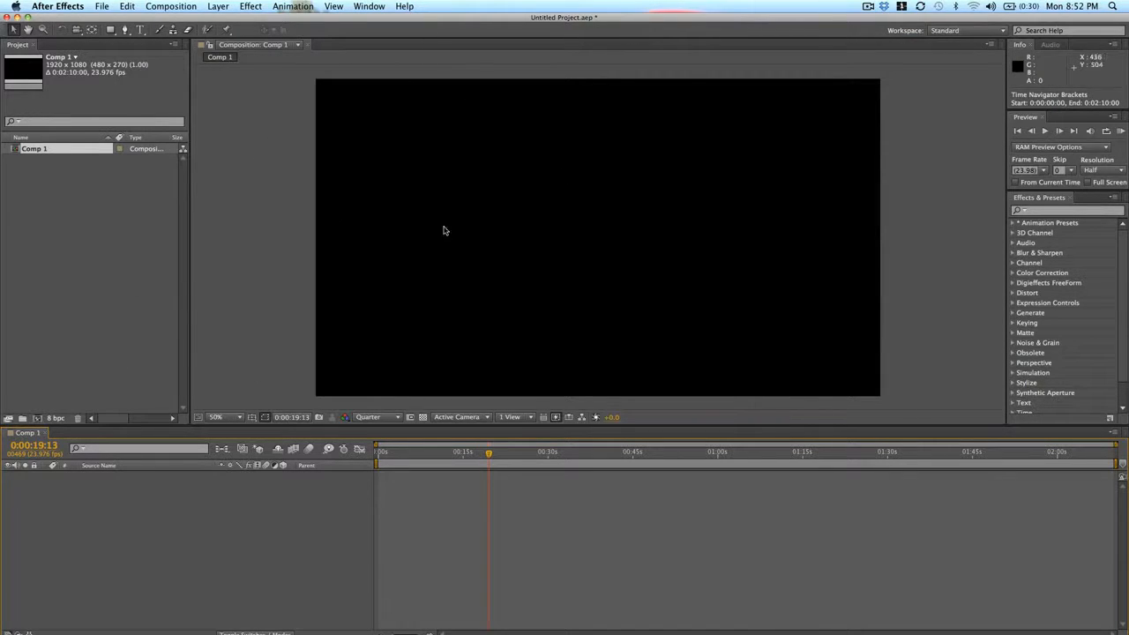
{"action": "mouse_move", "coordinate": [860, 187]}
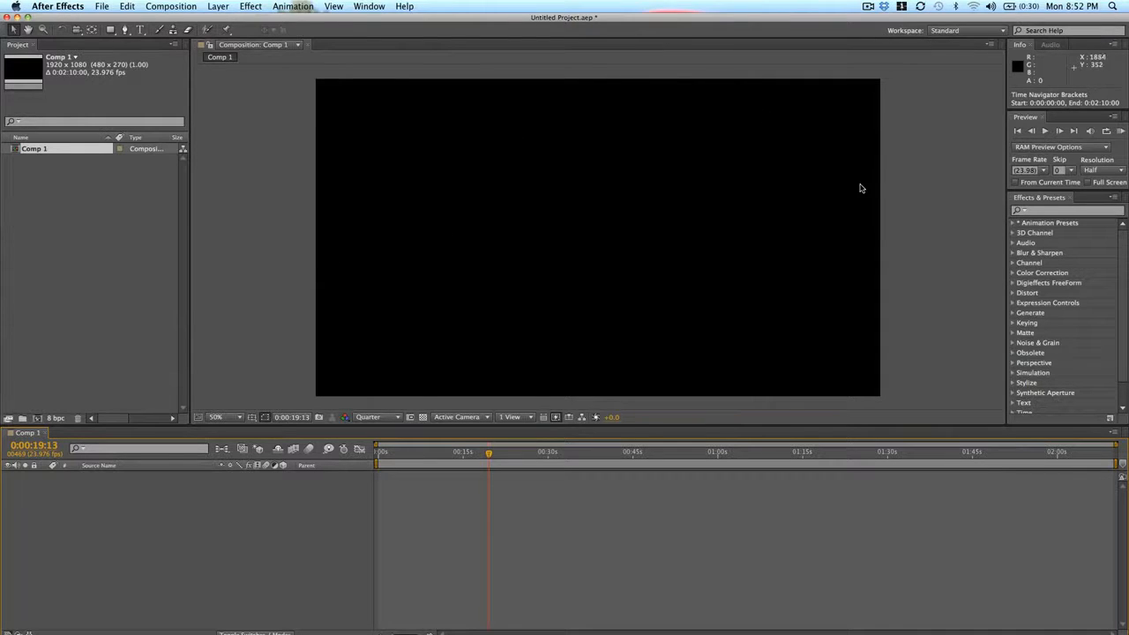
{"action": "mouse_move", "coordinate": [420, 123]}
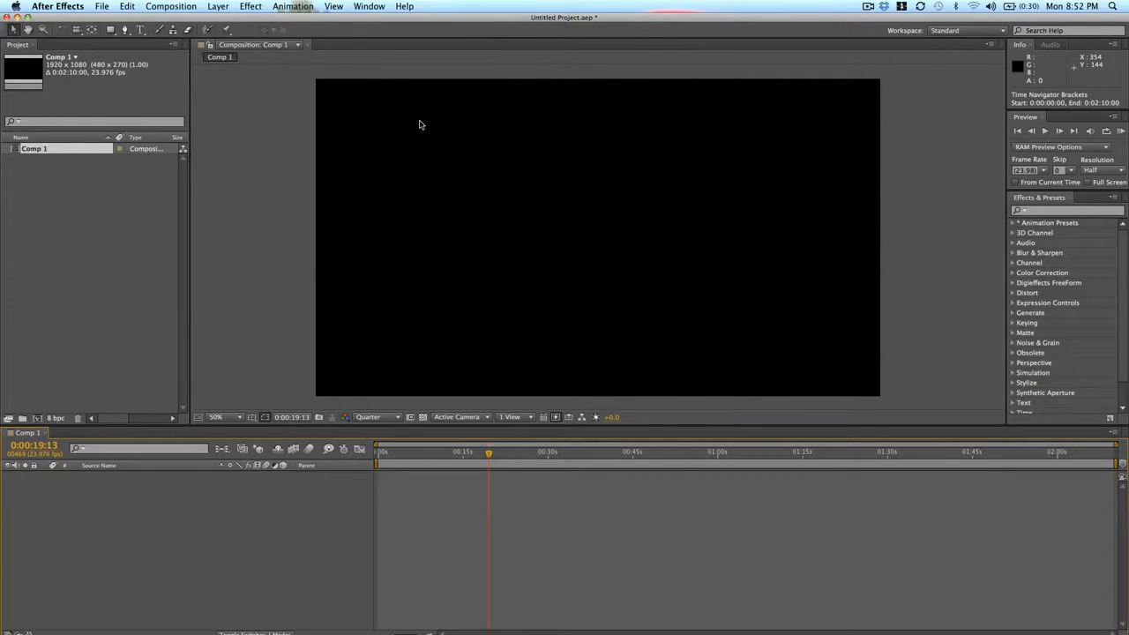
{"action": "mouse_move", "coordinate": [427, 107]}
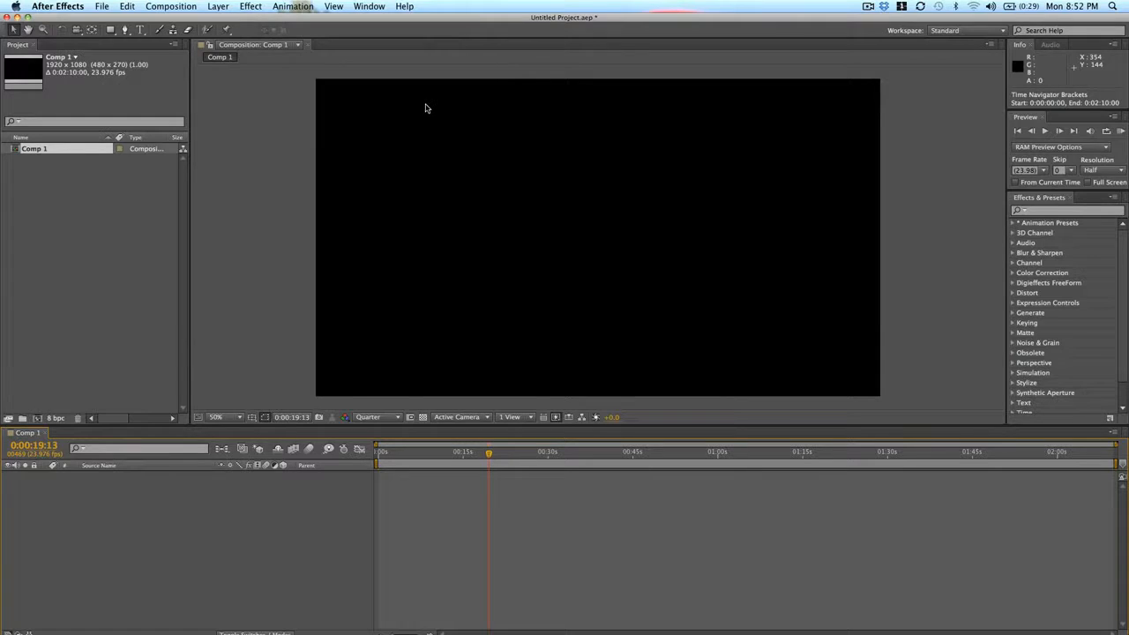
{"action": "mouse_move", "coordinate": [656, 141]}
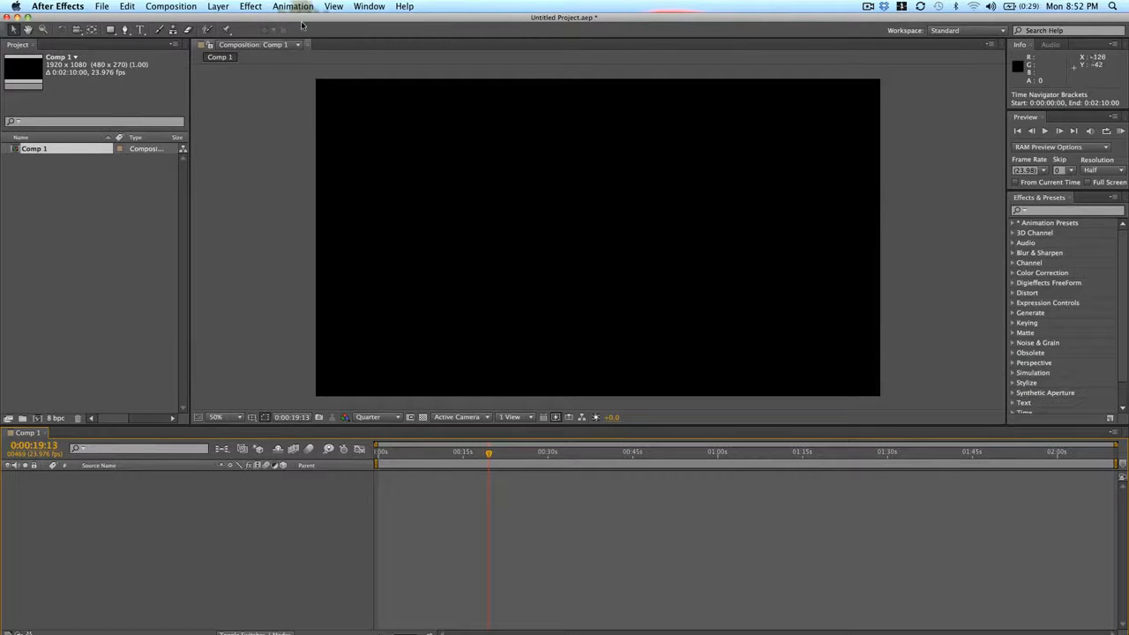
{"action": "mouse_move", "coordinate": [491, 165]}
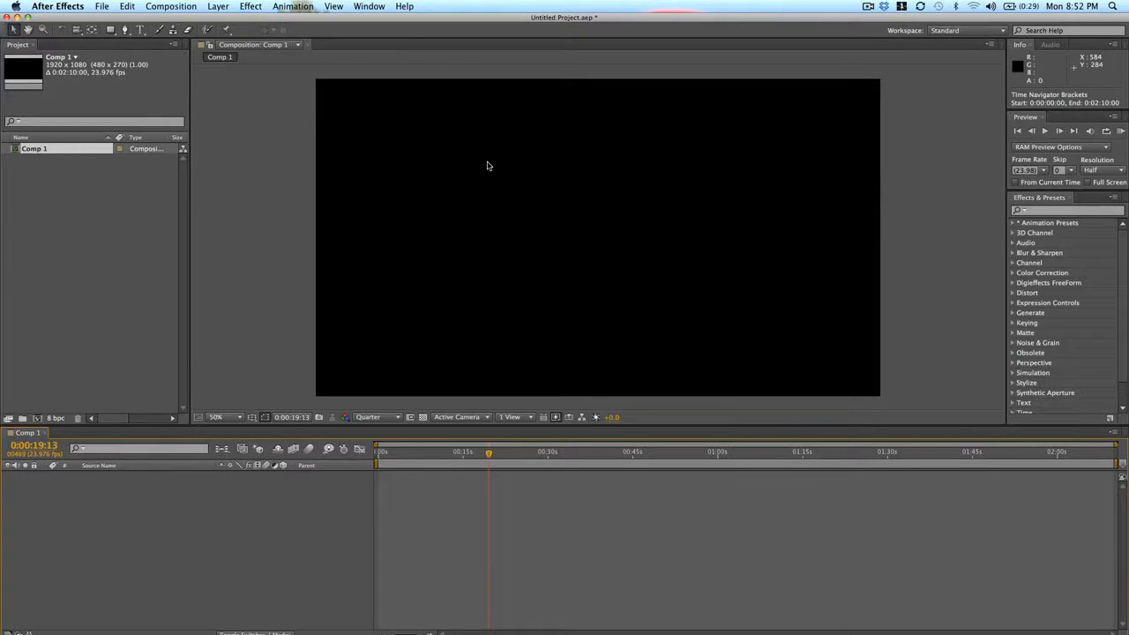
{"action": "mouse_move", "coordinate": [472, 166]}
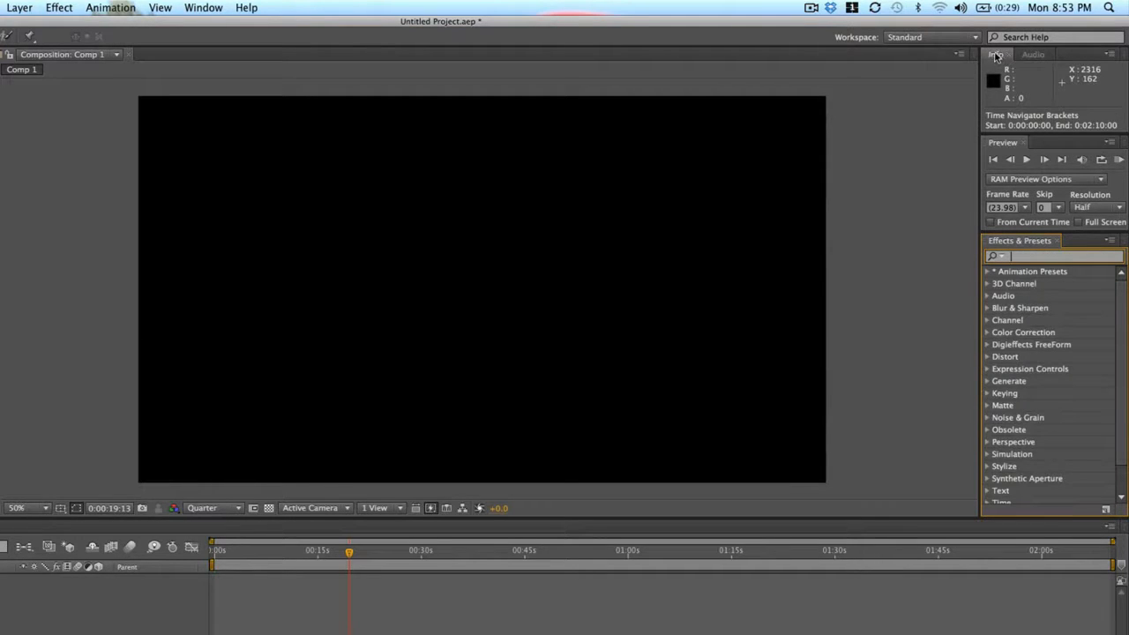
{"action": "left_click", "coordinate": [998, 57]}
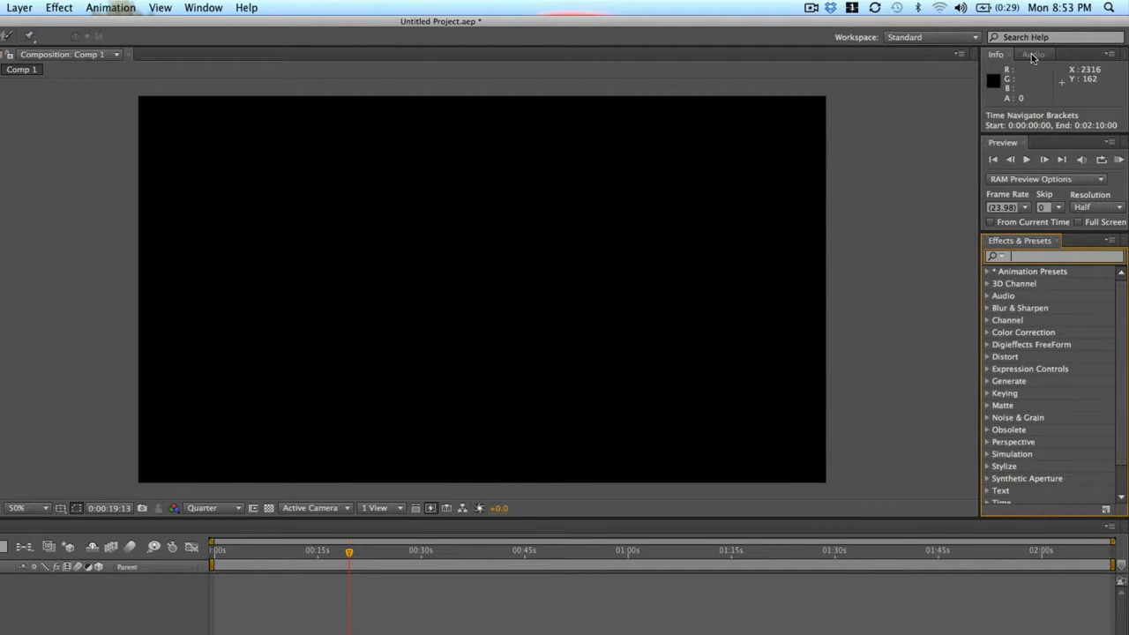
{"action": "left_click", "coordinate": [1041, 58]}
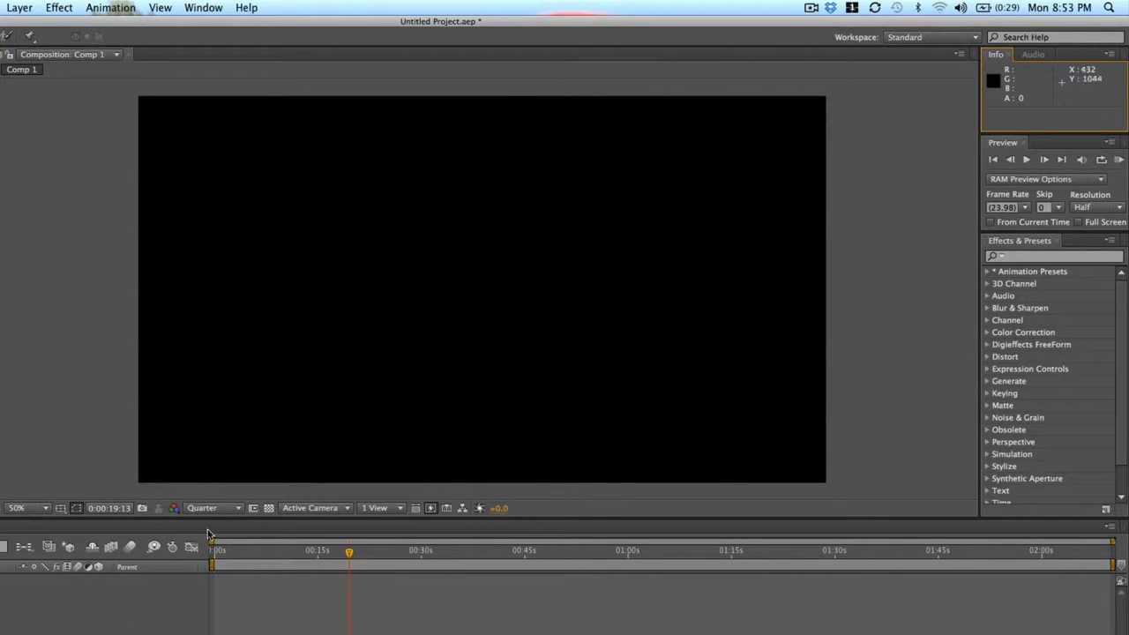
{"action": "mouse_move", "coordinate": [490, 278]}
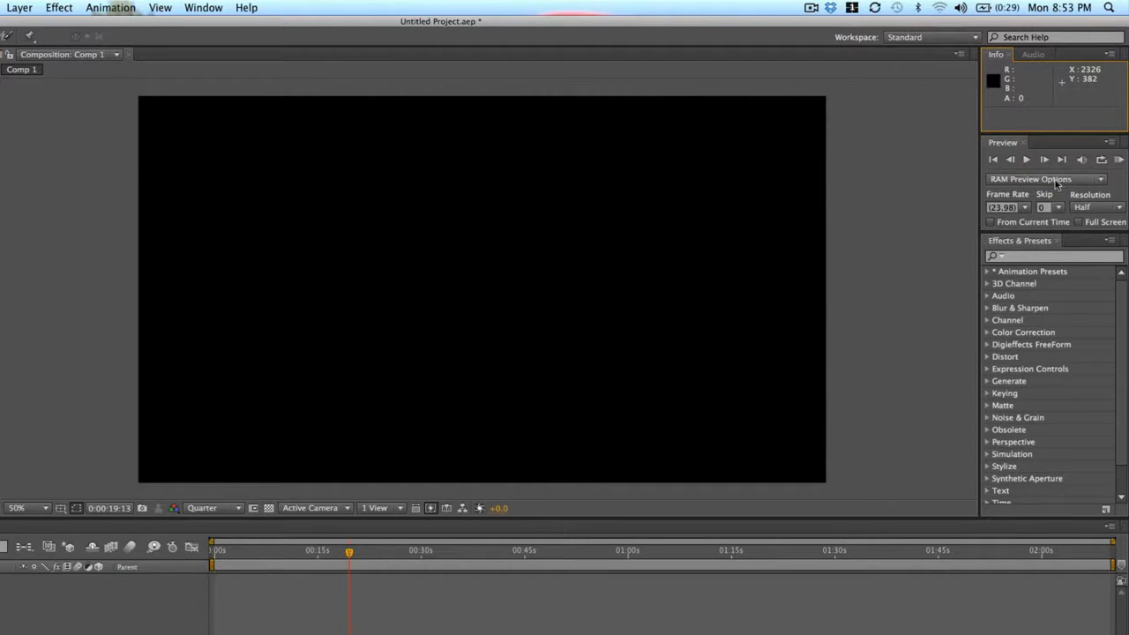
{"action": "mouse_move", "coordinate": [1055, 42]}
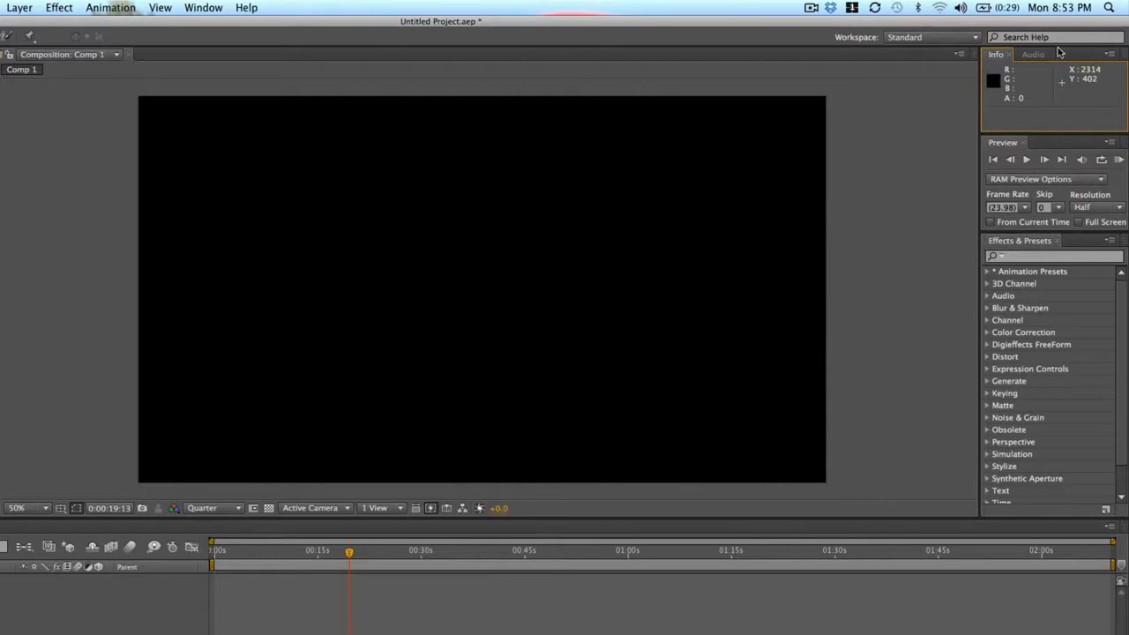
{"action": "mouse_move", "coordinate": [321, 85]}
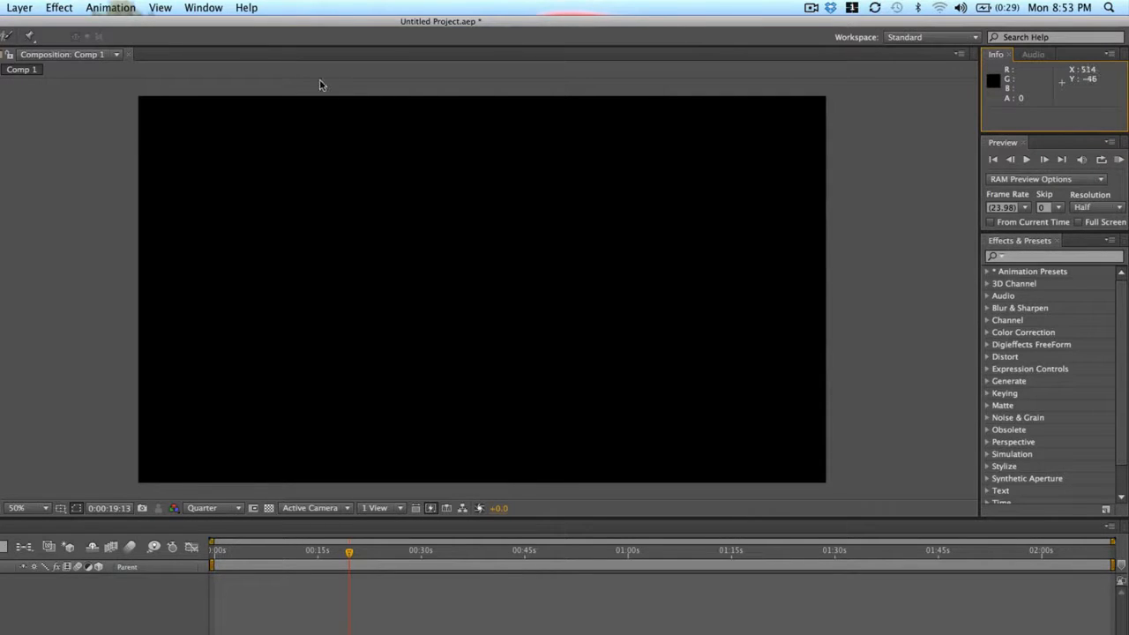
Step: Show the Character panel from the Window menu, grouped with Effects & Presets on the right
{"action": "left_click", "coordinate": [201, 7]}
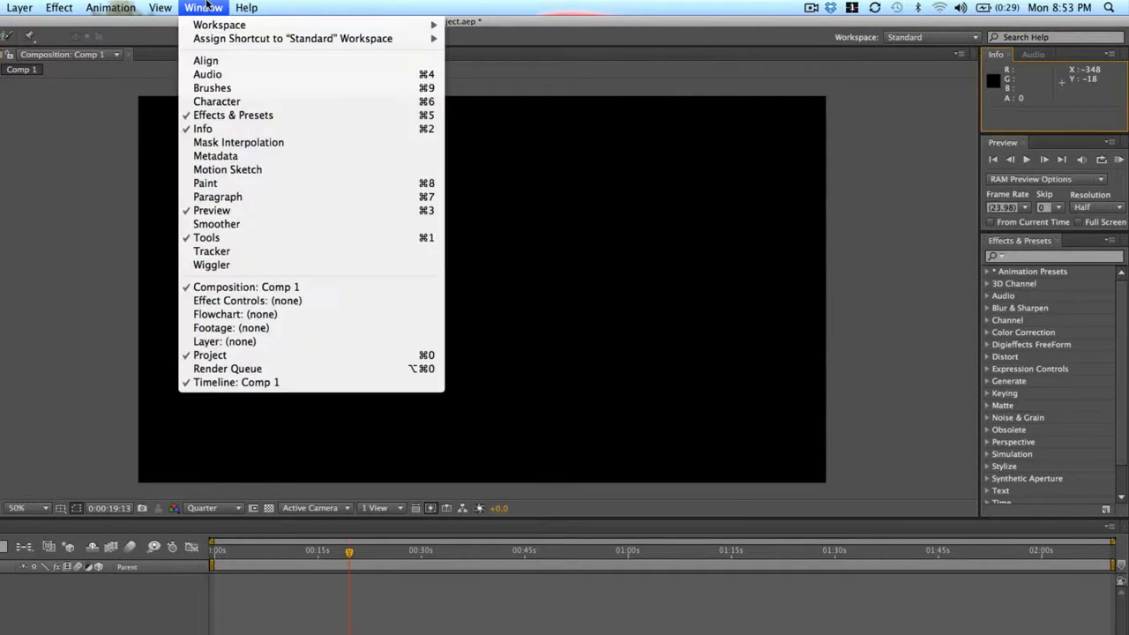
{"action": "mouse_move", "coordinate": [243, 163]}
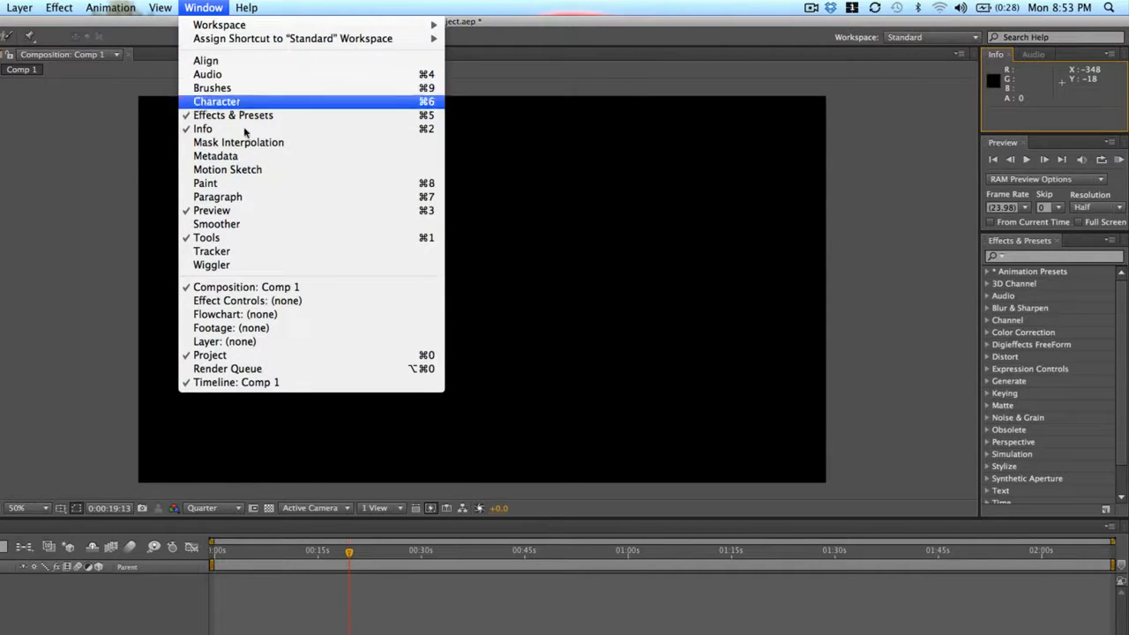
{"action": "mouse_move", "coordinate": [215, 155]}
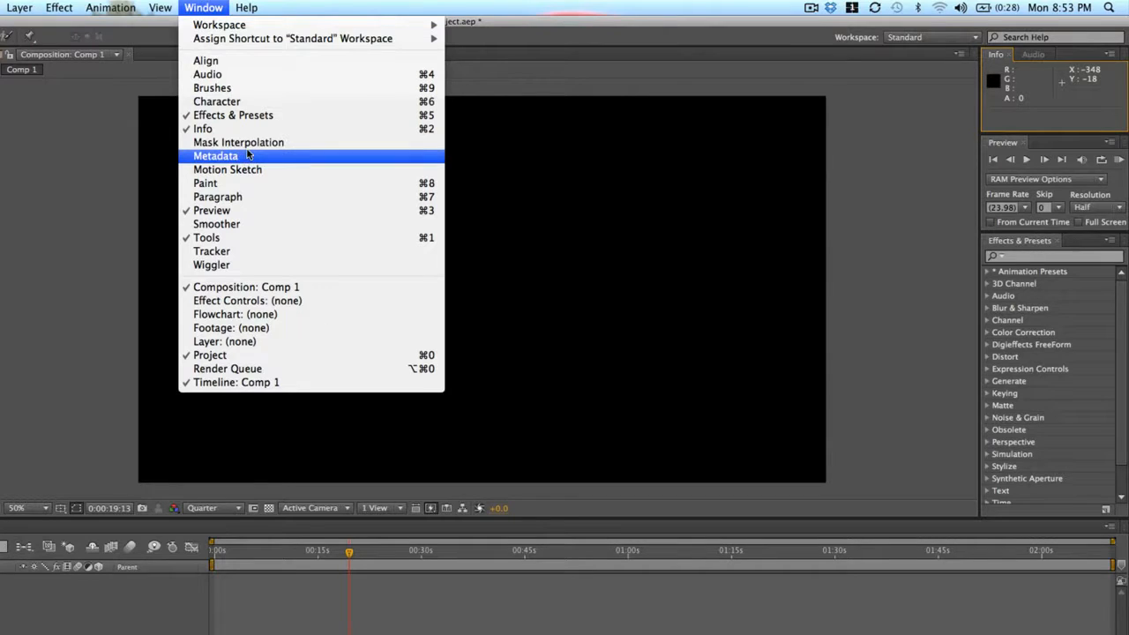
{"action": "mouse_move", "coordinate": [247, 107]}
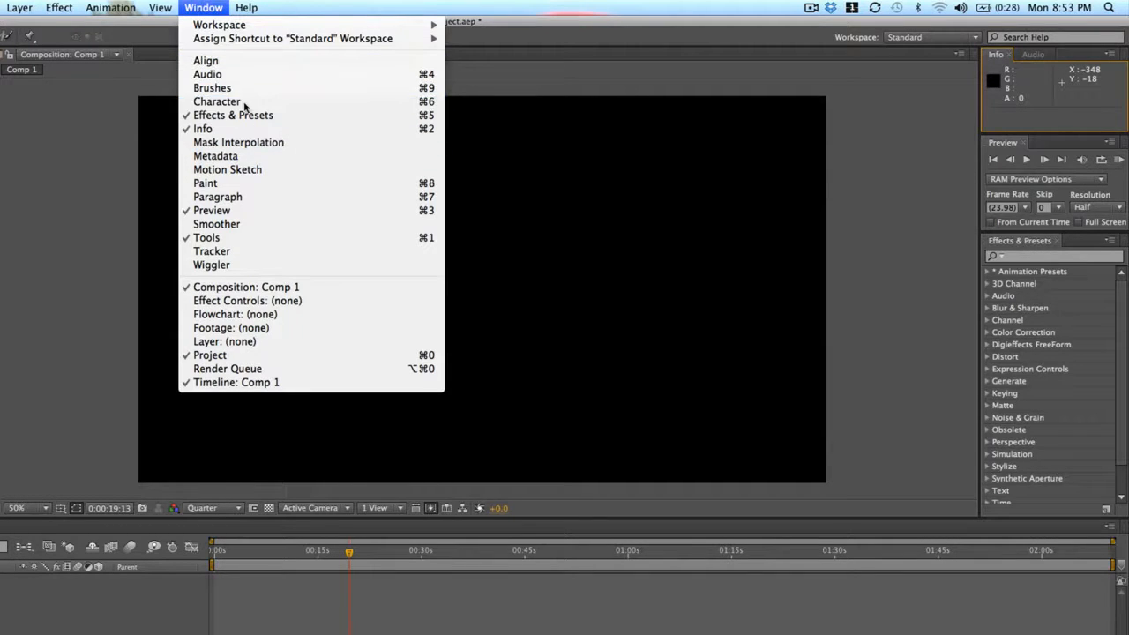
{"action": "left_click", "coordinate": [215, 100]}
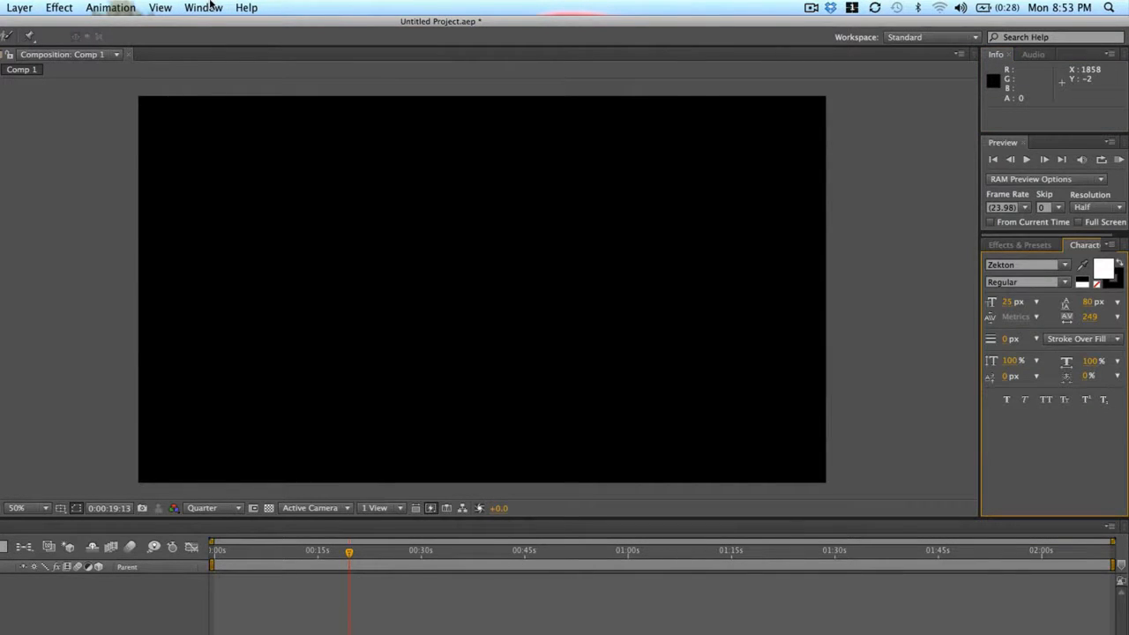
{"action": "left_click", "coordinate": [201, 7]}
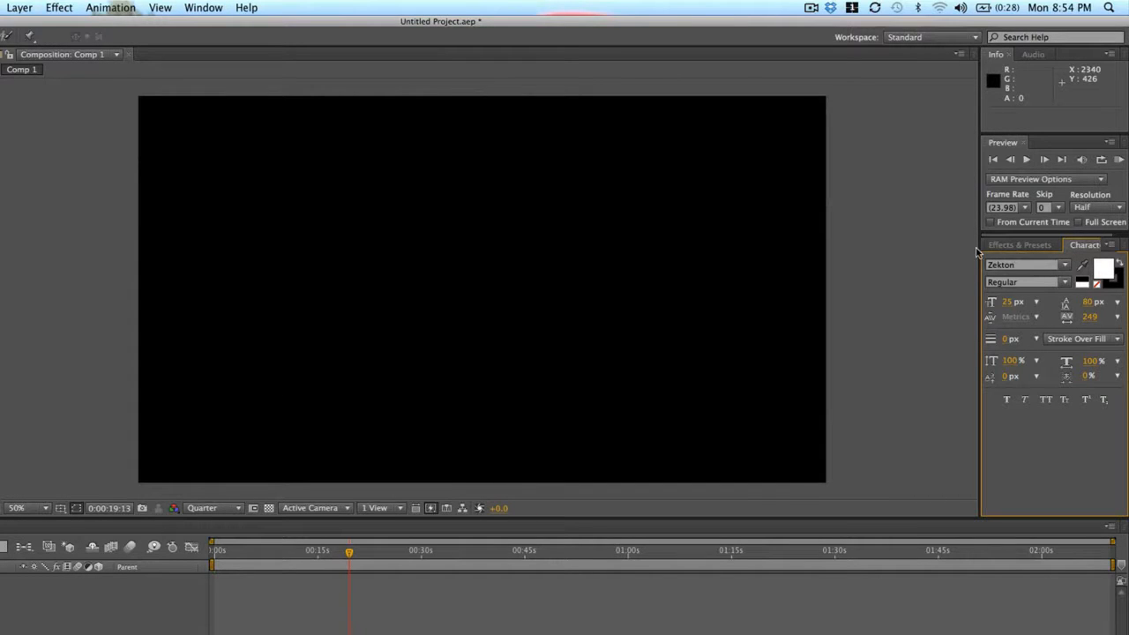
{"action": "mouse_move", "coordinate": [969, 422]}
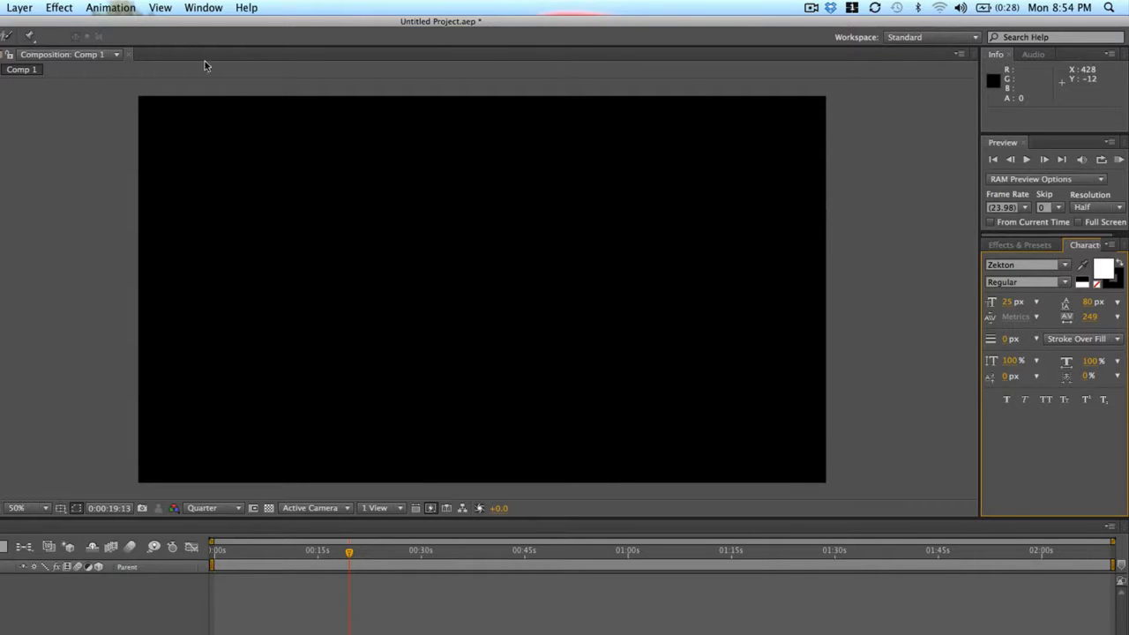
{"action": "mouse_move", "coordinate": [970, 155]}
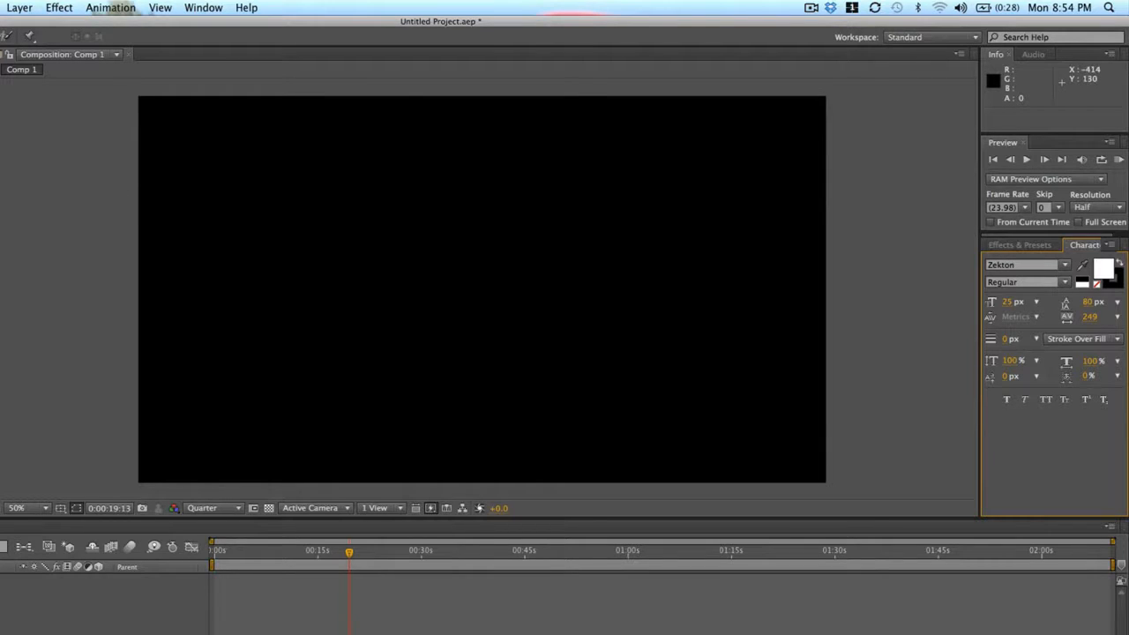
{"action": "mouse_move", "coordinate": [979, 217]}
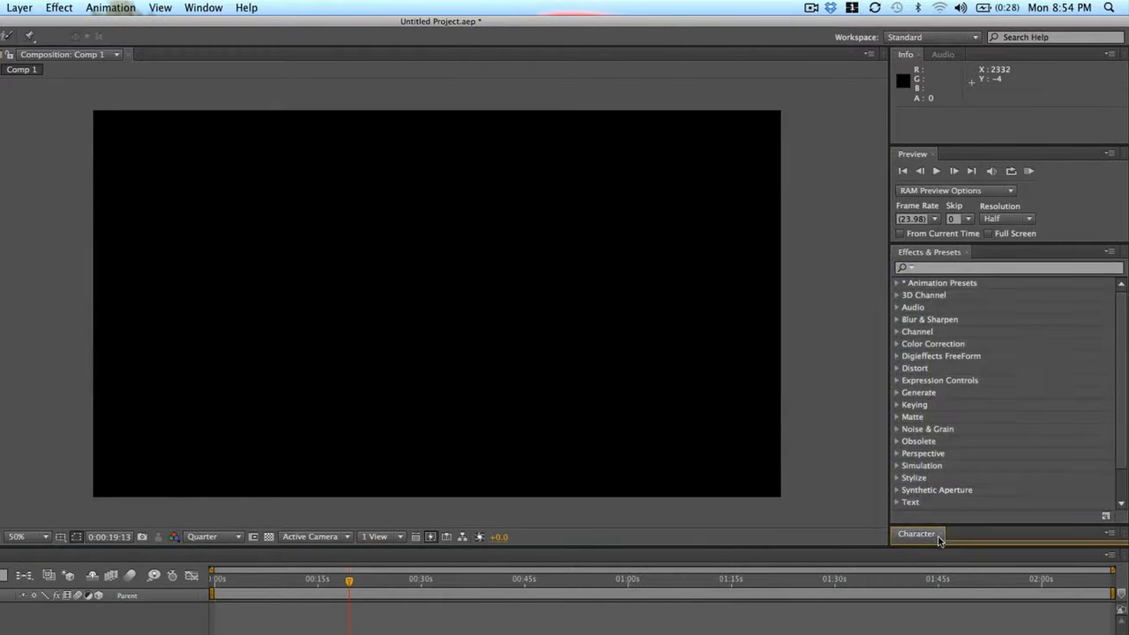
Step: Dock the Character panel as a standalone panel below Effects & Presets
{"action": "left_click", "coordinate": [915, 532]}
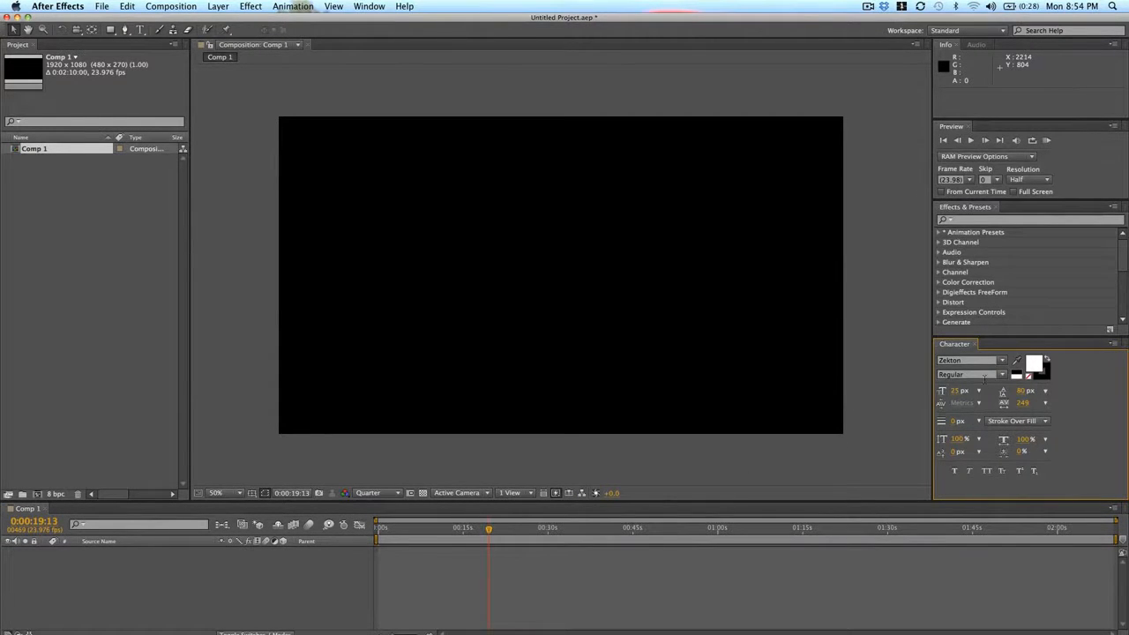
{"action": "mouse_move", "coordinate": [969, 284]}
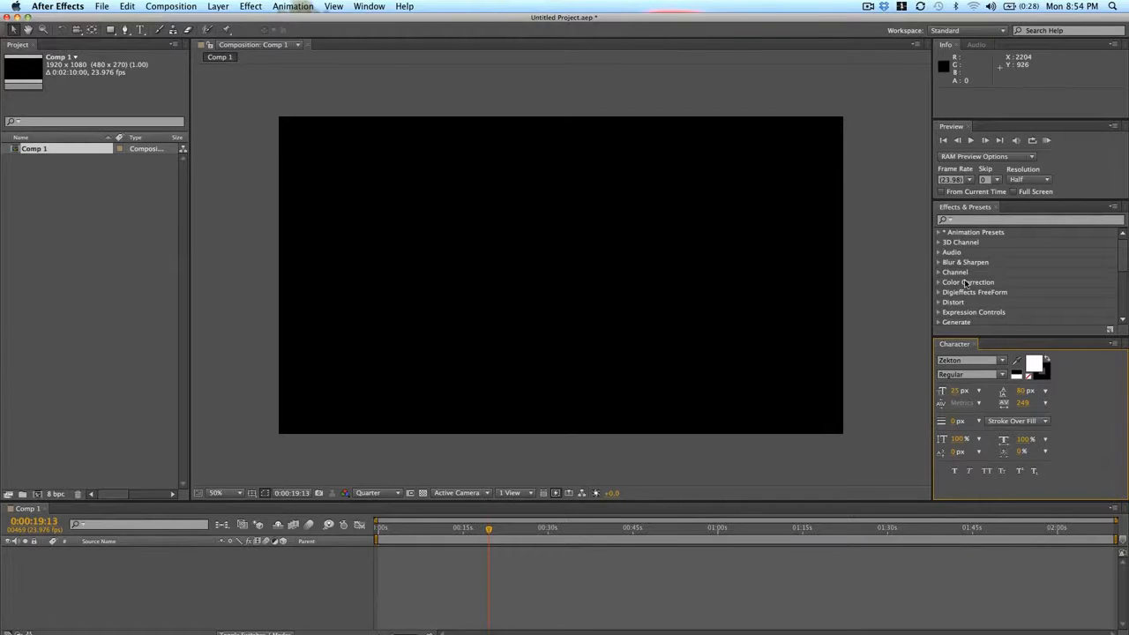
{"action": "mouse_move", "coordinate": [493, 7]}
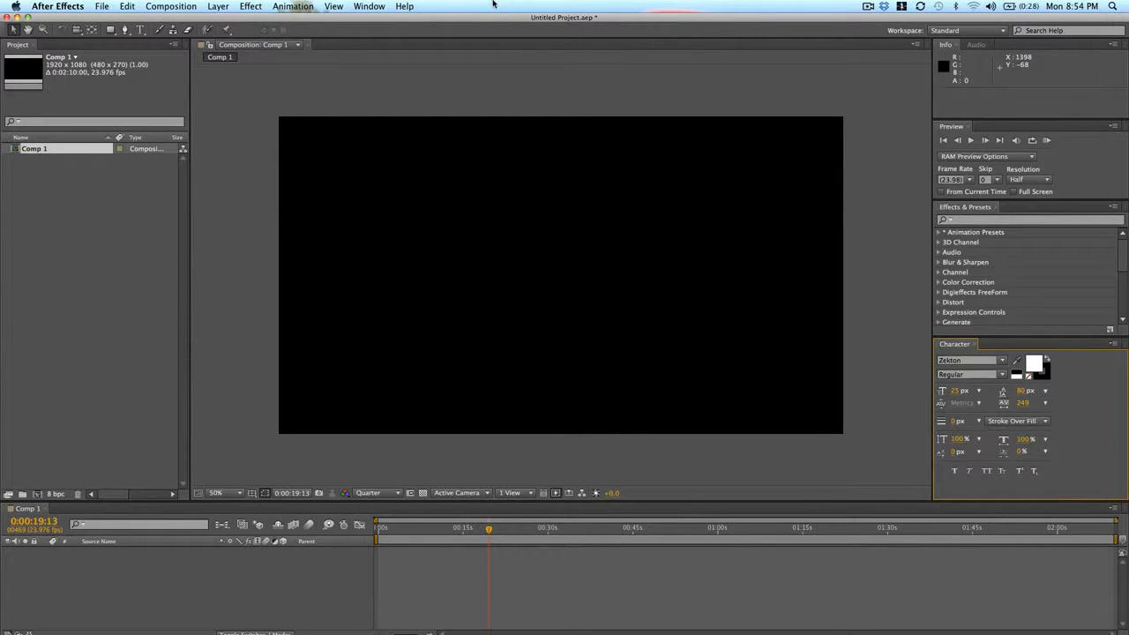
Step: Show the Paragraph panel as a tab sharing the dock with the Character panel
{"action": "left_click", "coordinate": [367, 7]}
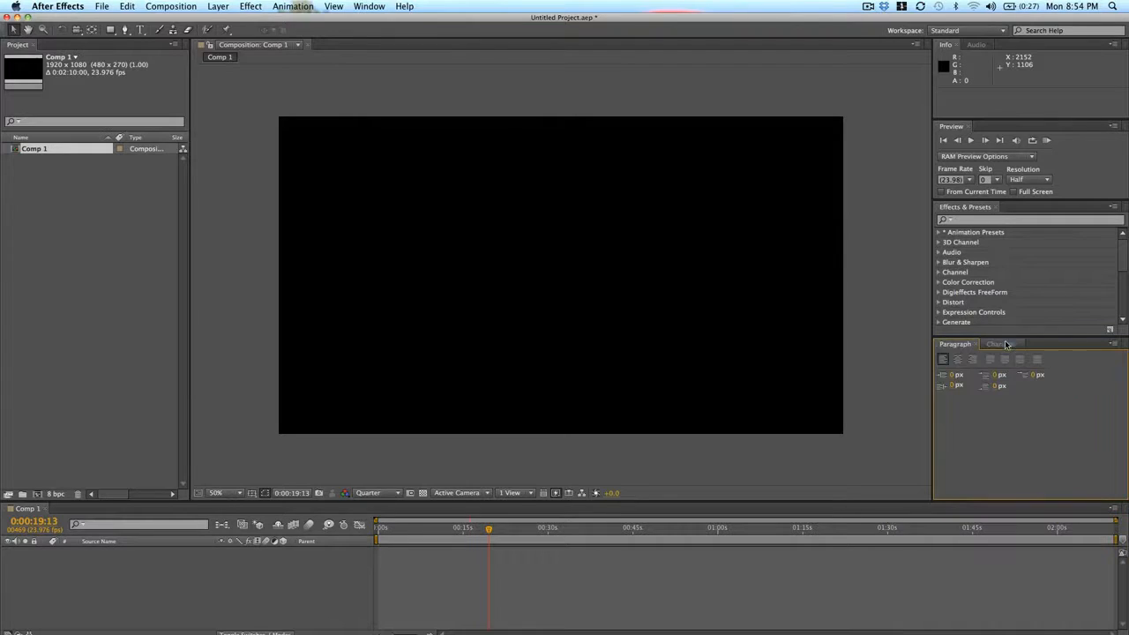
{"action": "left_click", "coordinate": [999, 344]}
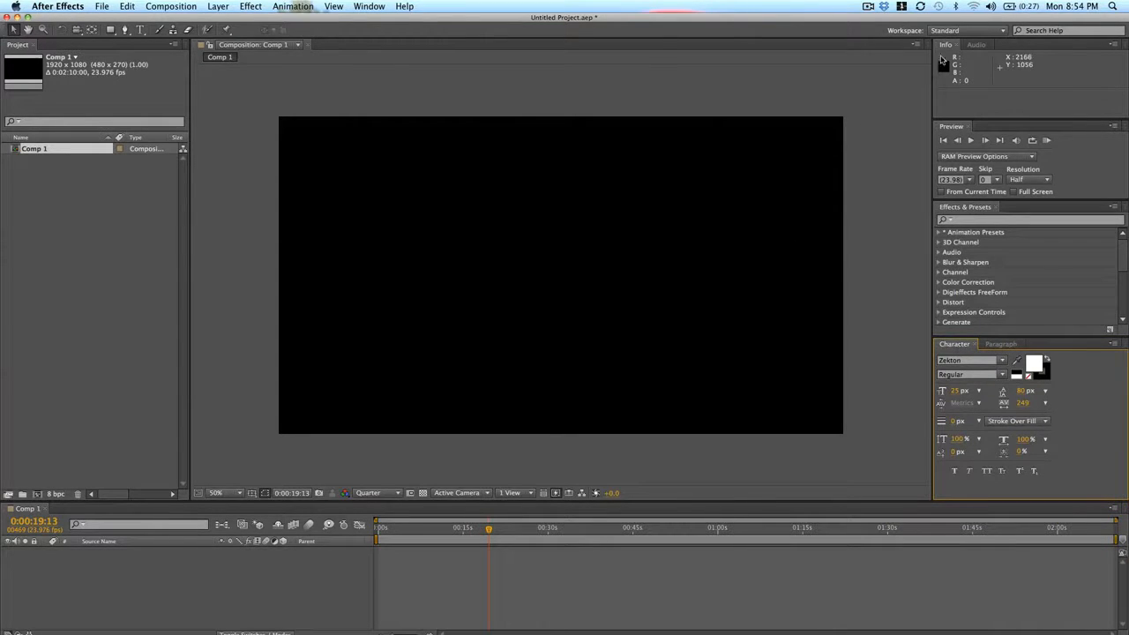
{"action": "mouse_move", "coordinate": [653, 71]}
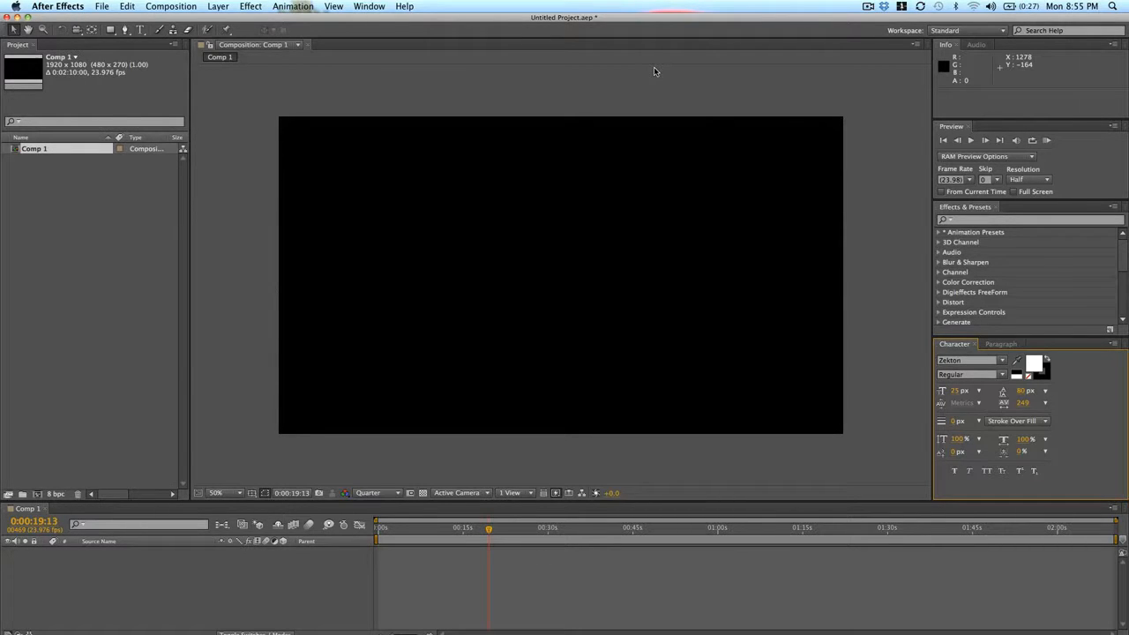
{"action": "mouse_move", "coordinate": [755, 7]}
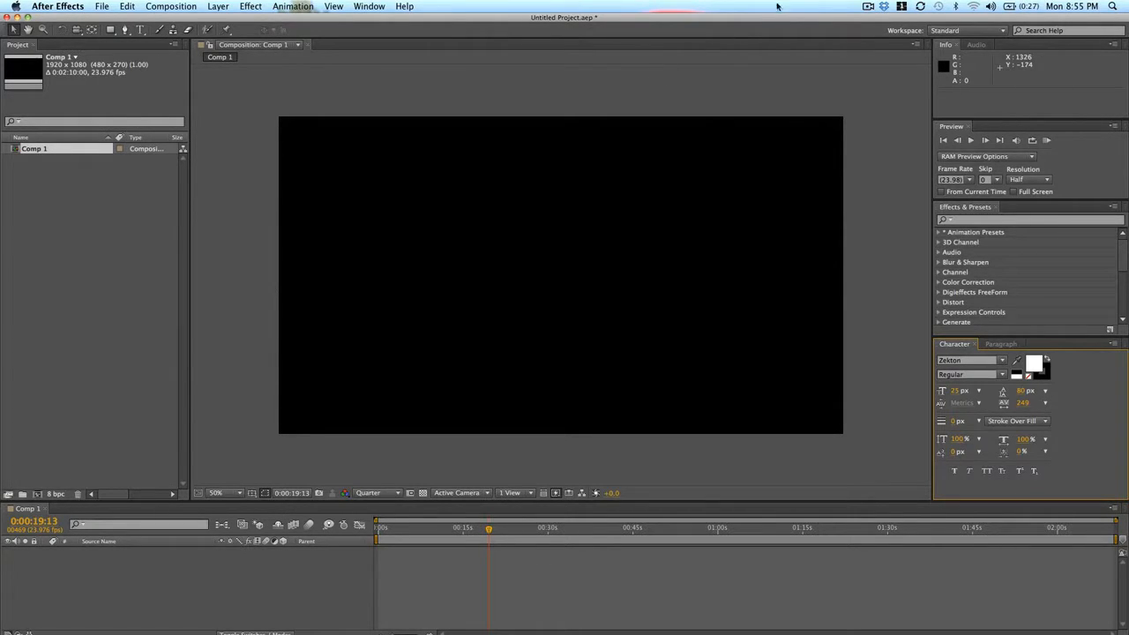